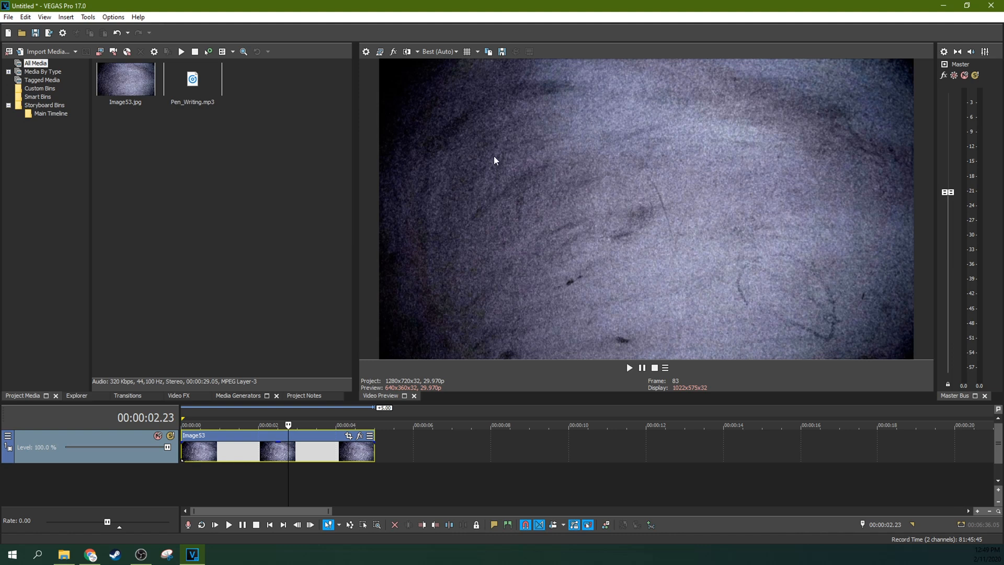
mouse_move(536, 172)
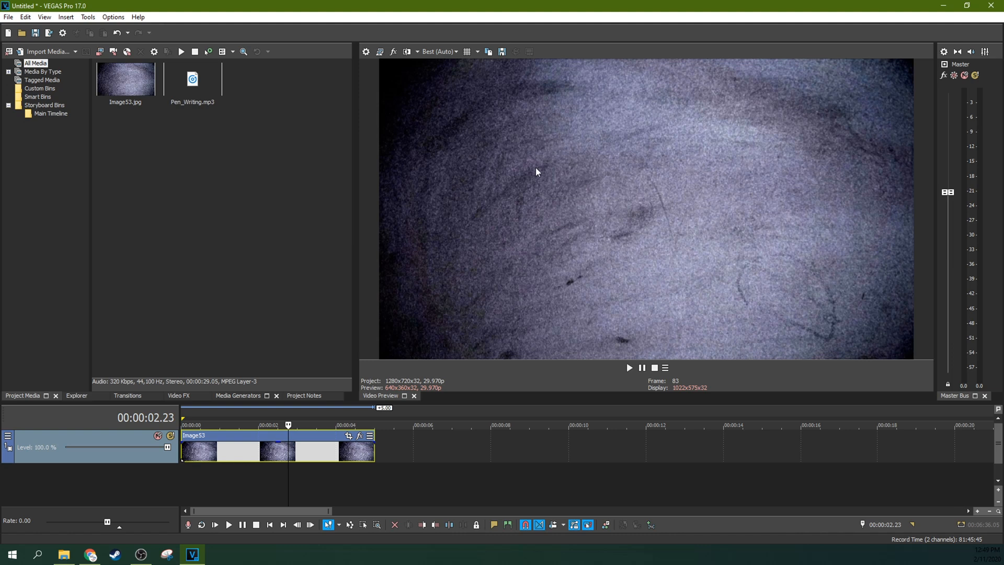
mouse_move(236, 214)
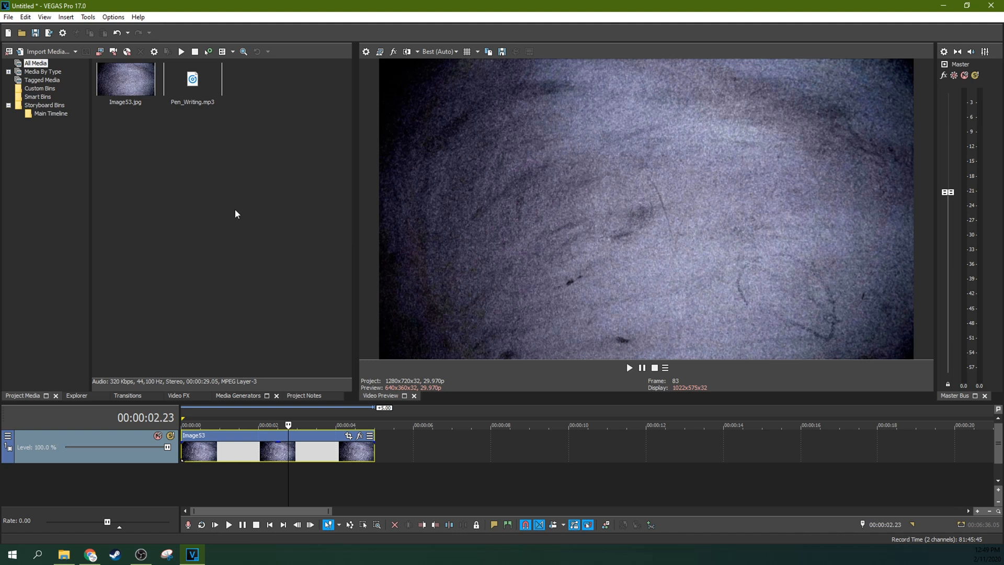
Switch to the DaFont site and look over its categories and recently added fonts.
left_click(125, 78)
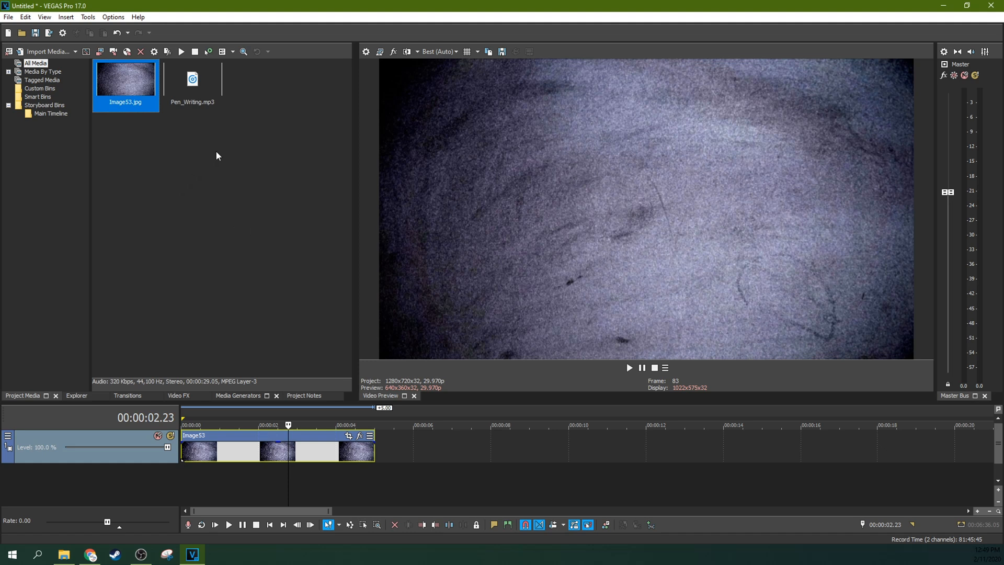
mouse_move(214, 81)
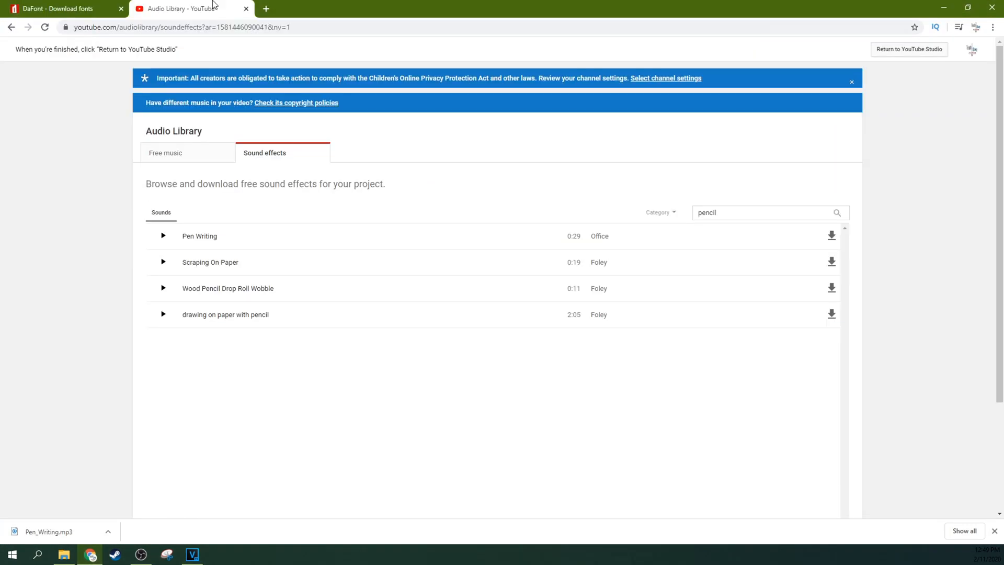
mouse_move(220, 262)
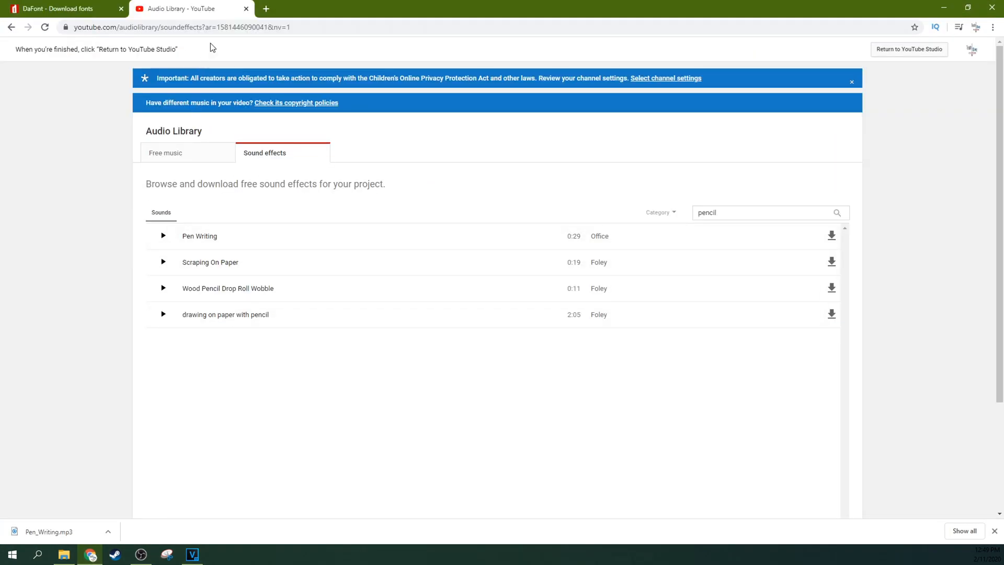
mouse_move(275, 309)
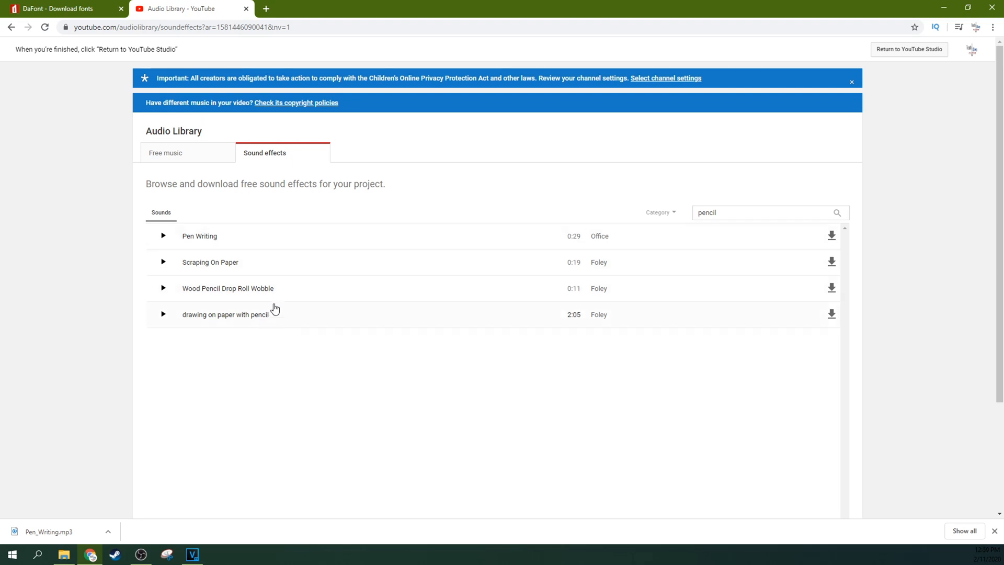
mouse_move(205, 250)
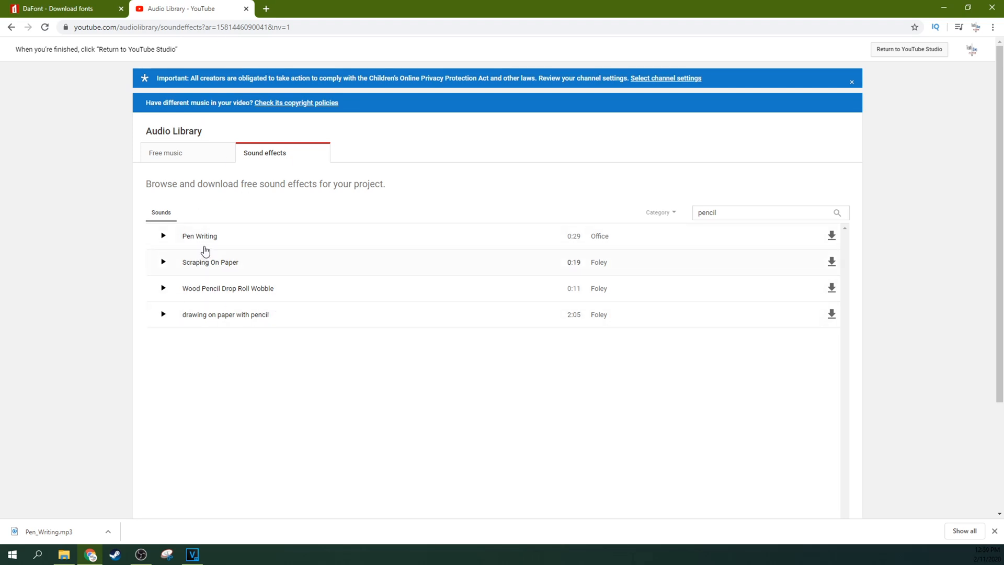
left_click(64, 8)
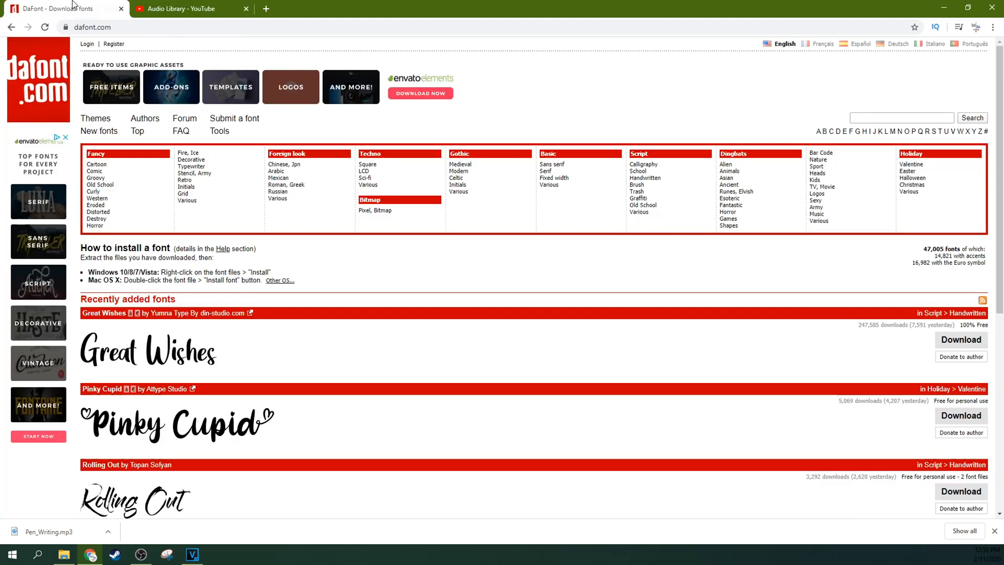
scroll("down", 3)
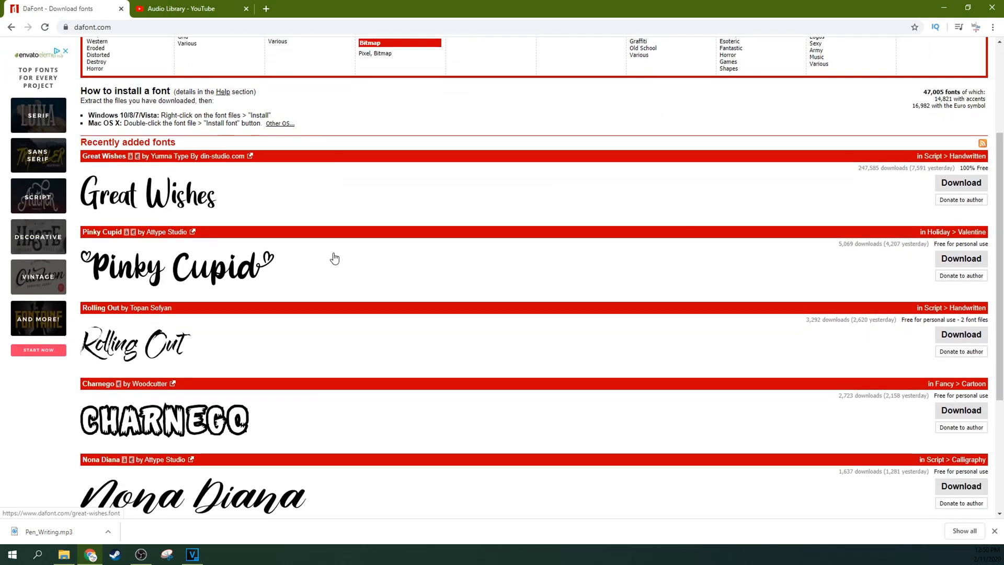
scroll("up", 3)
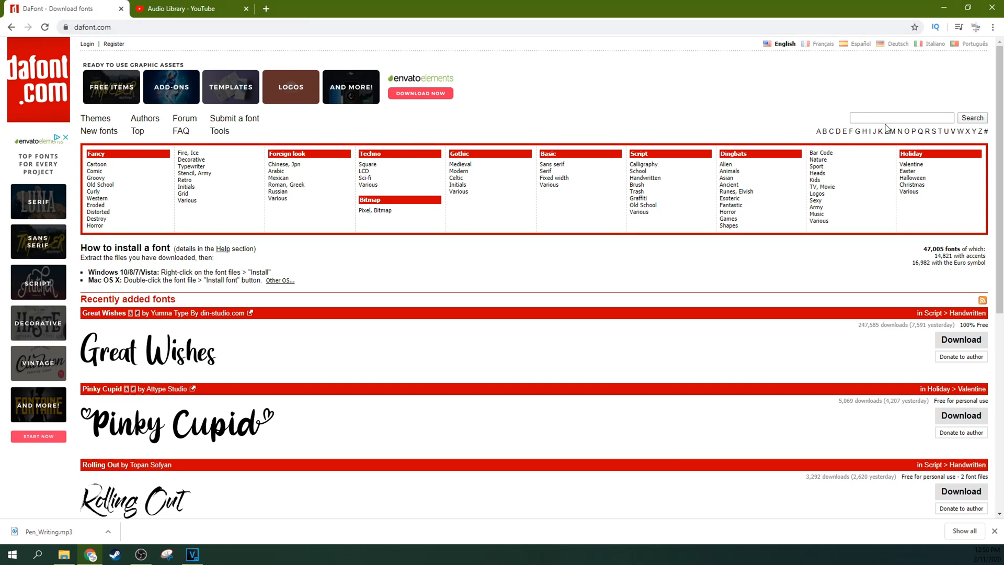
Search DaFont for 'chalk' and browse through the 36 matching fonts.
type("ch")
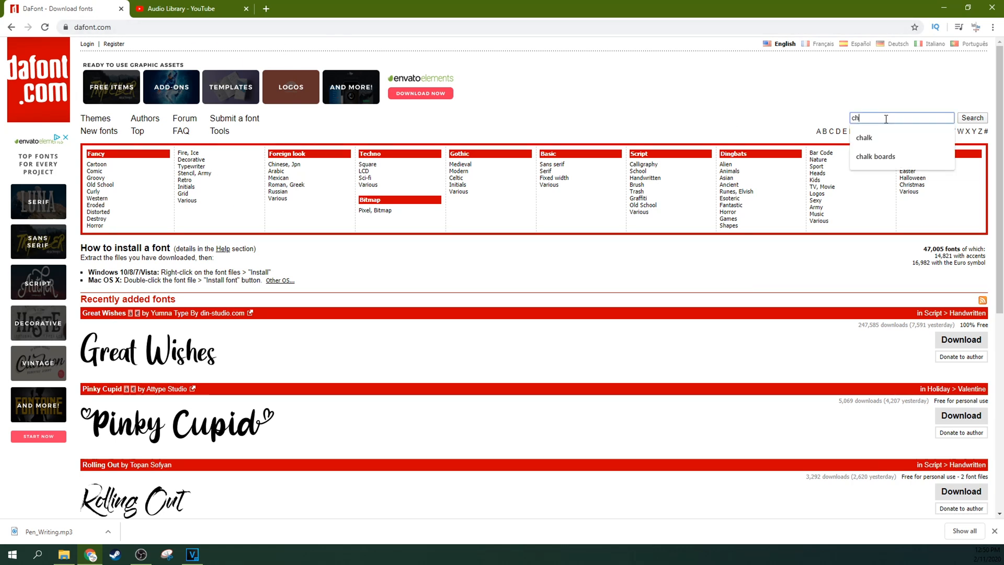
left_click(875, 156)
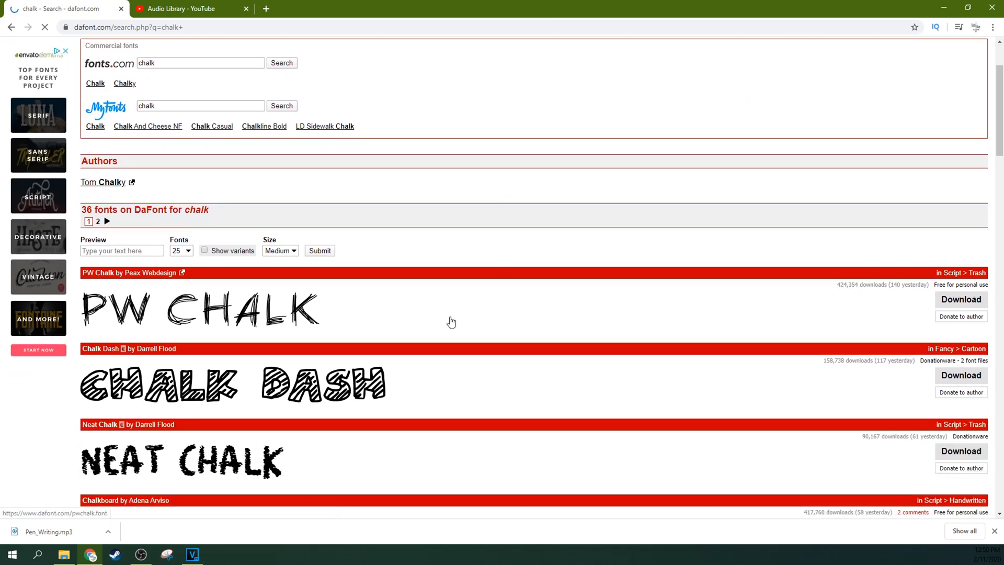
scroll("down", 3)
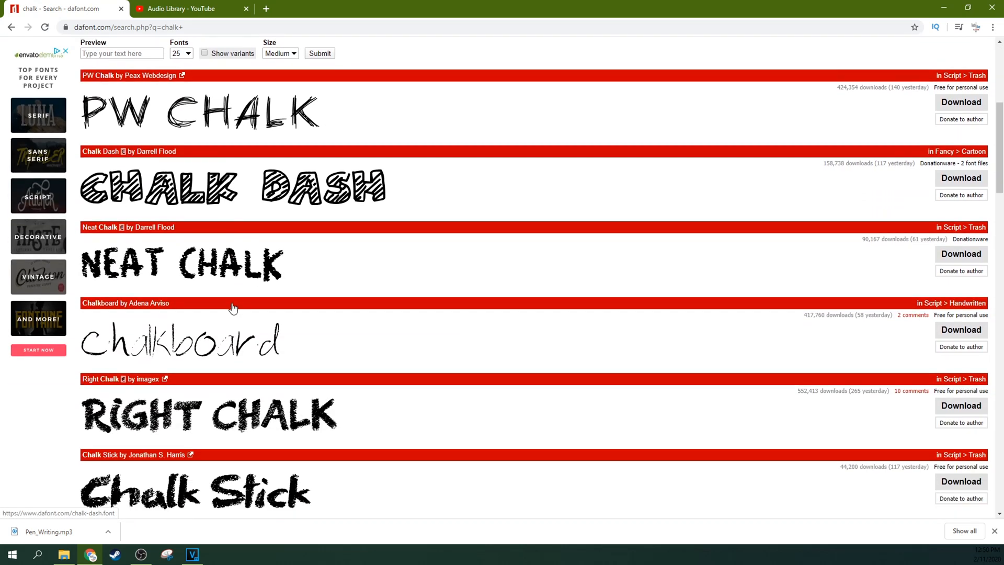
scroll("down", 3)
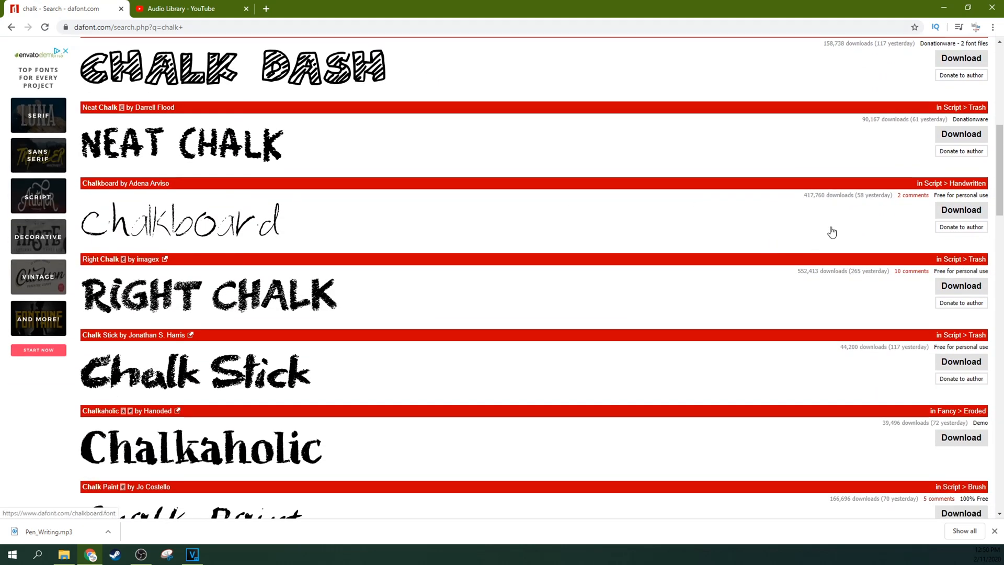
scroll("down", 3)
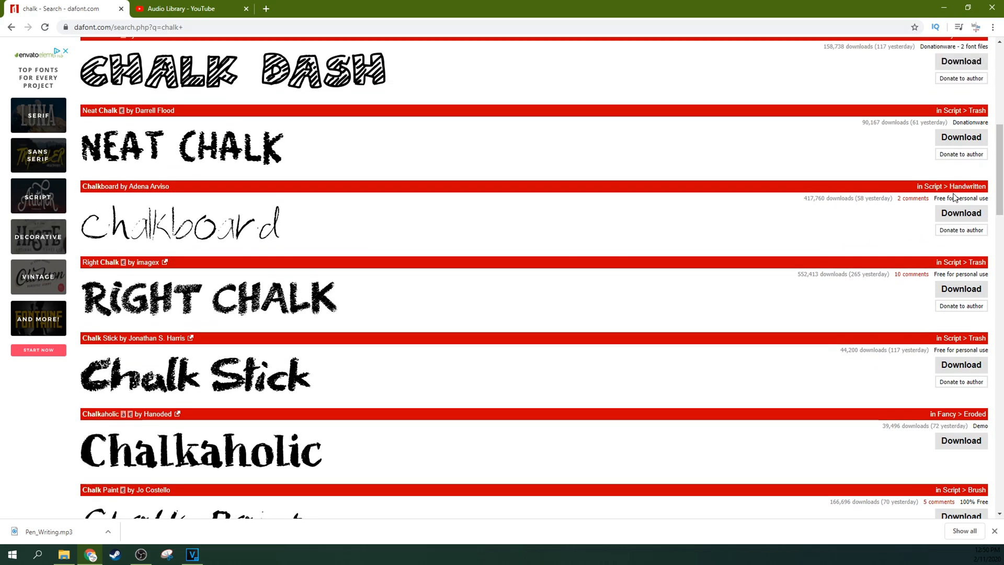
scroll("up", 3)
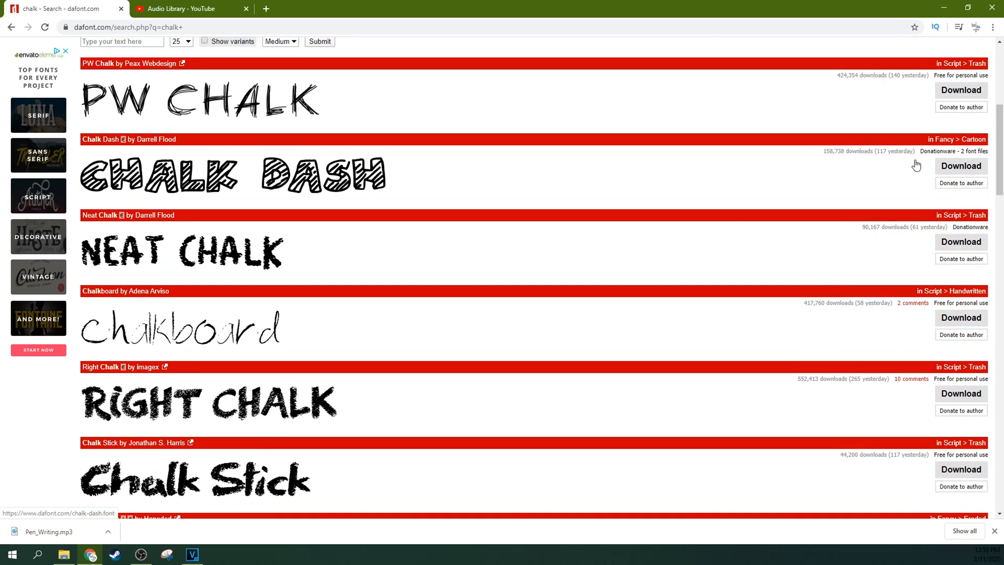
scroll("down", 3)
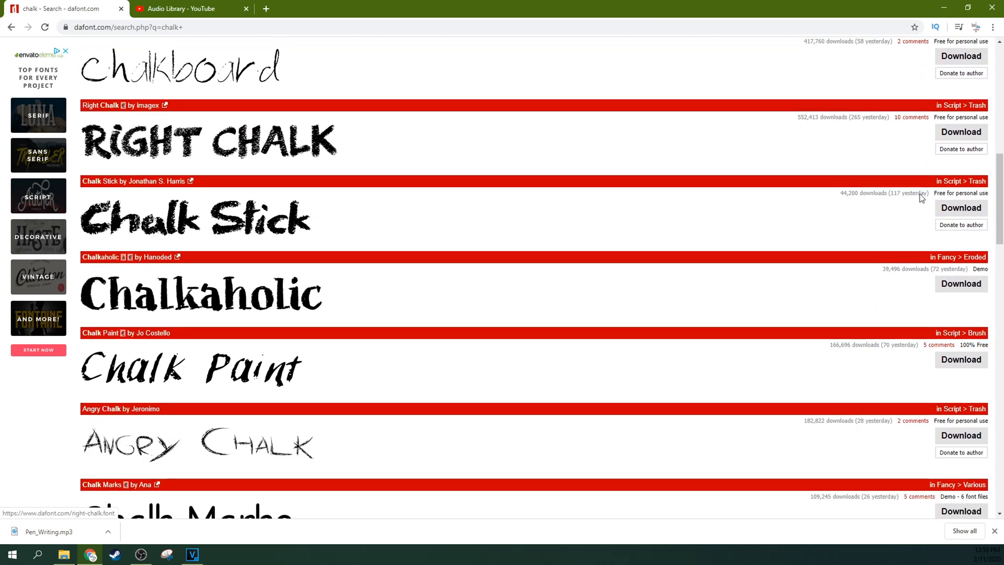
scroll("down", 3)
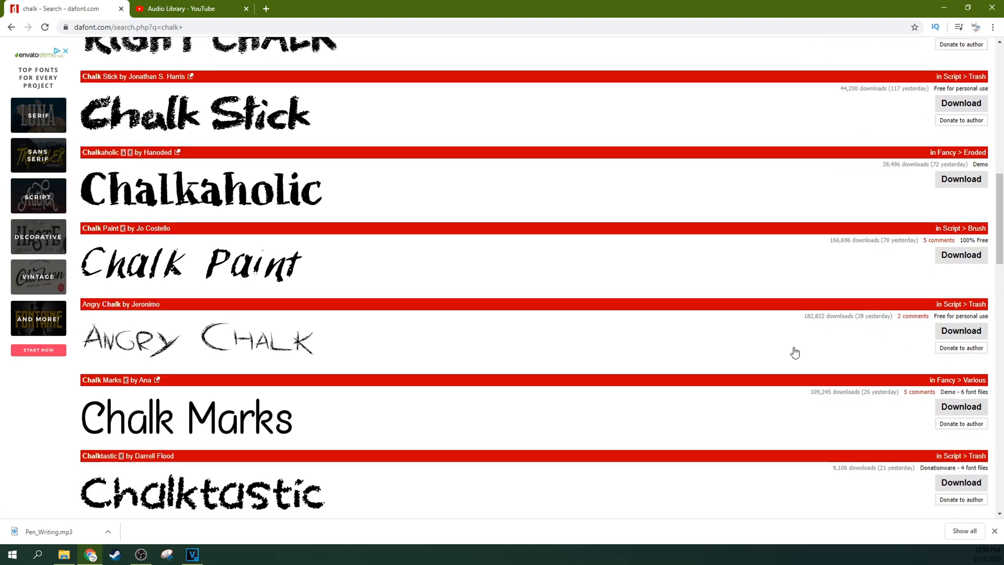
scroll("down", 3)
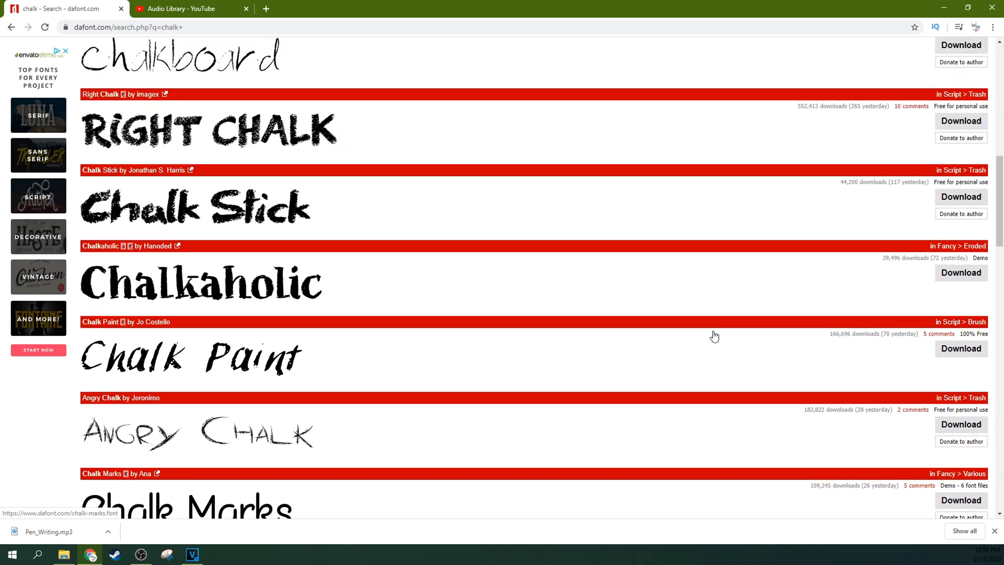
scroll("down", 3)
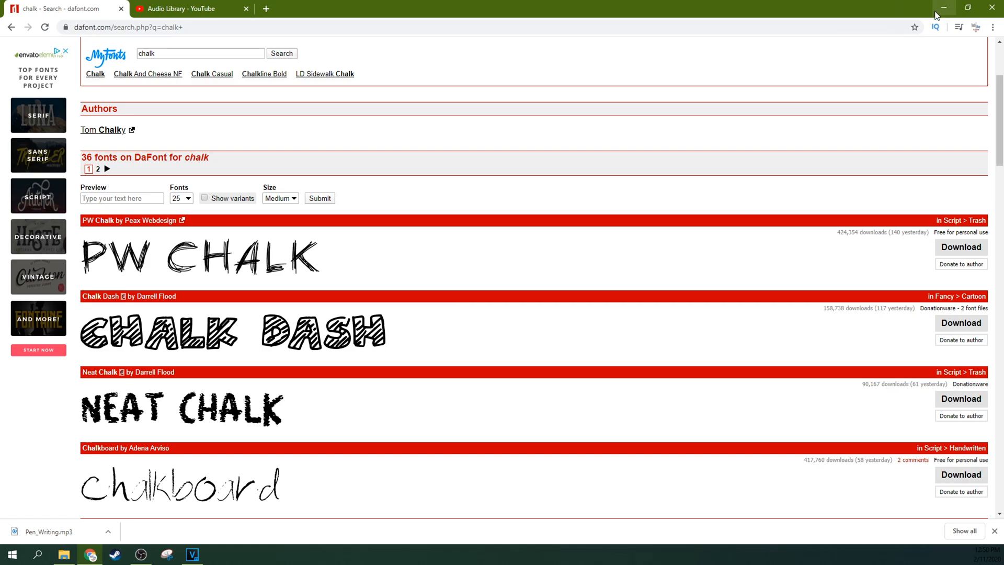
Minimize the browser to get back to the chalkboard project in VEGAS Pro.
left_click(191, 554)
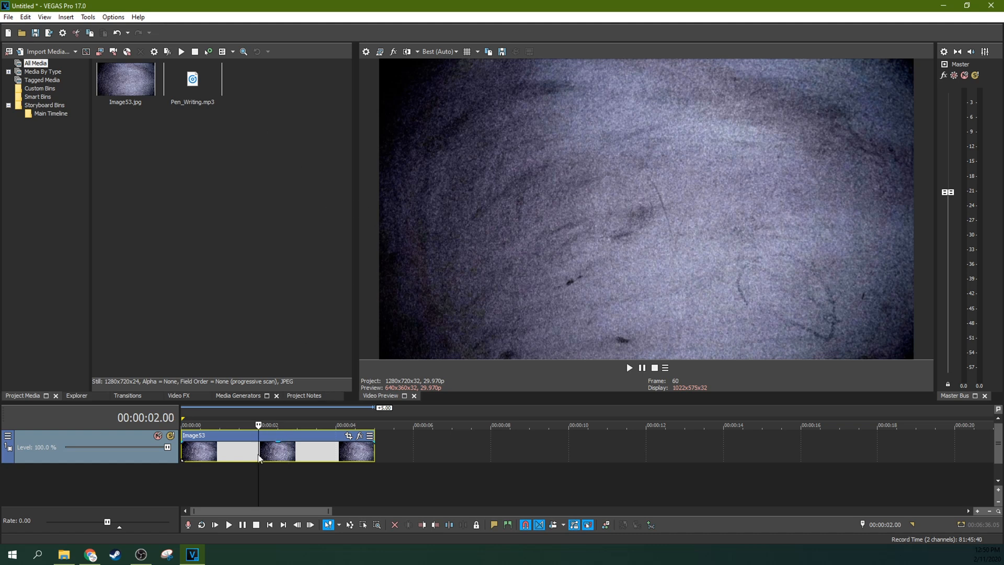
mouse_move(401, 138)
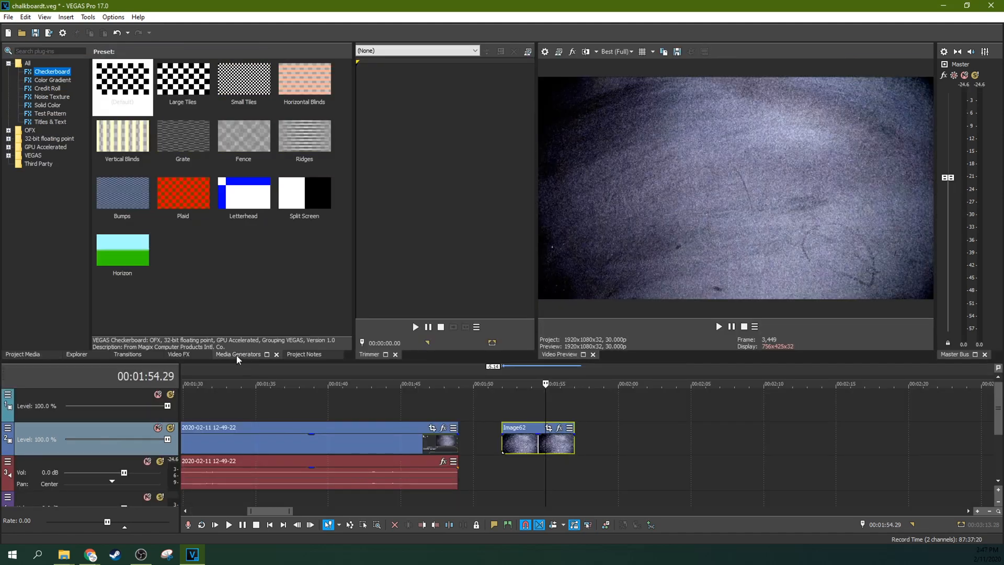
Show the Titles & Text presets in the Media Generators plug-in tree.
left_click(49, 121)
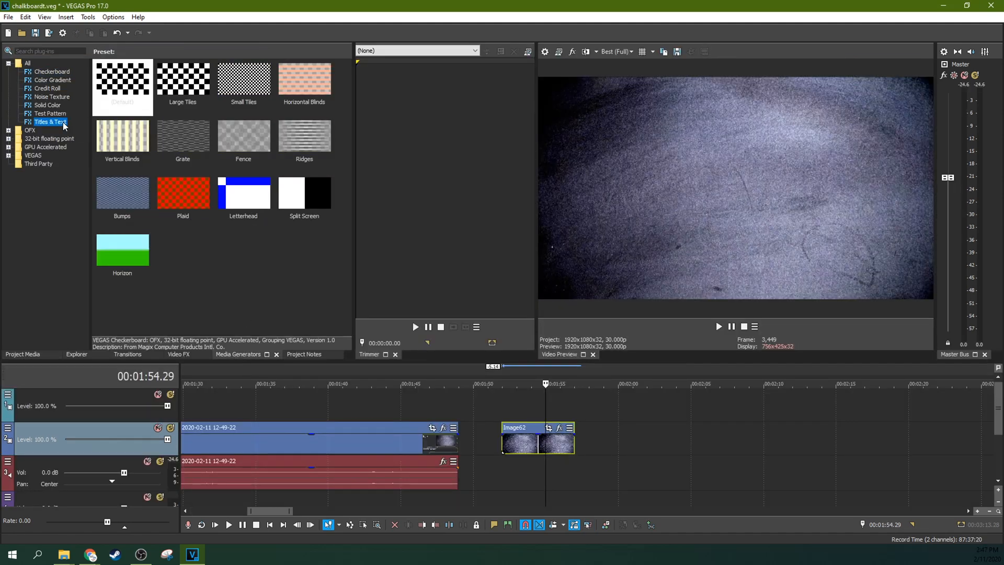
left_click(50, 121)
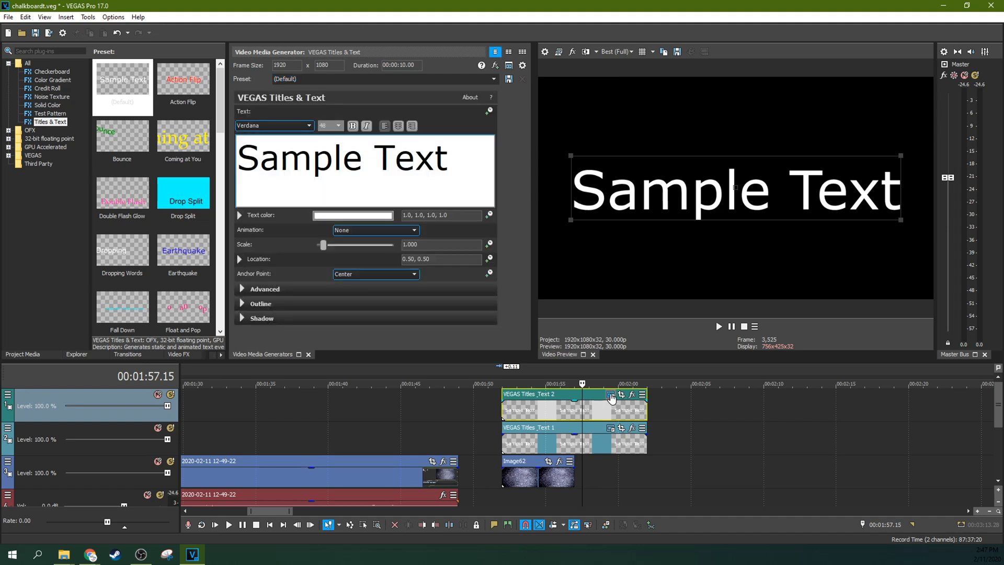
mouse_move(610, 397)
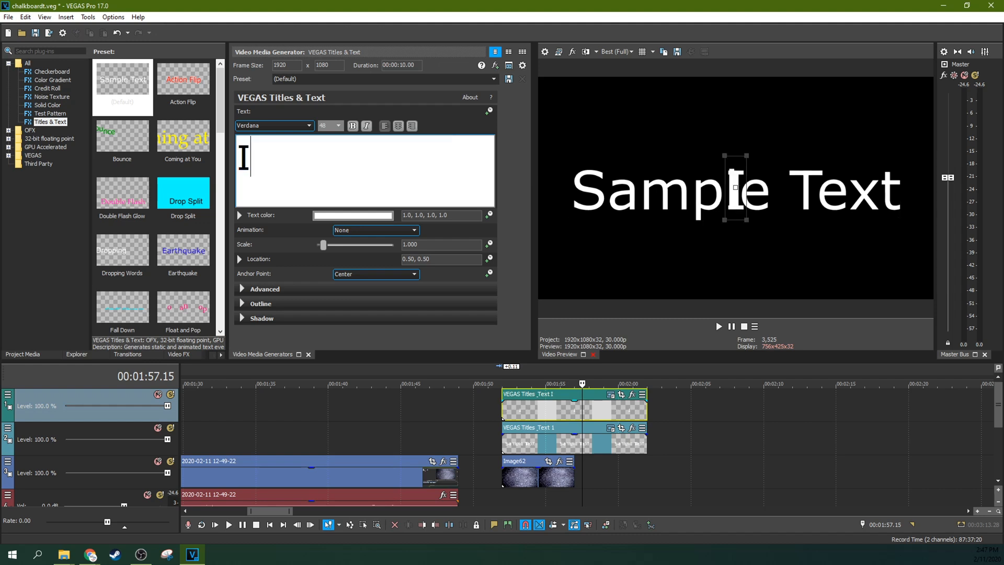
Make the two title events read 'I'm Writing on' and 'a chalkboard'.
type("I'm Writing")
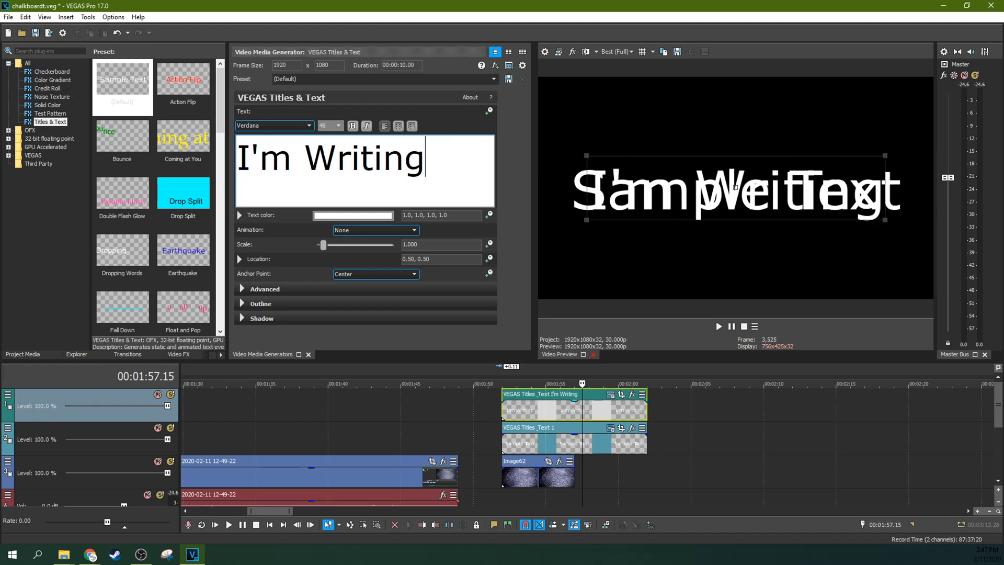
type("on")
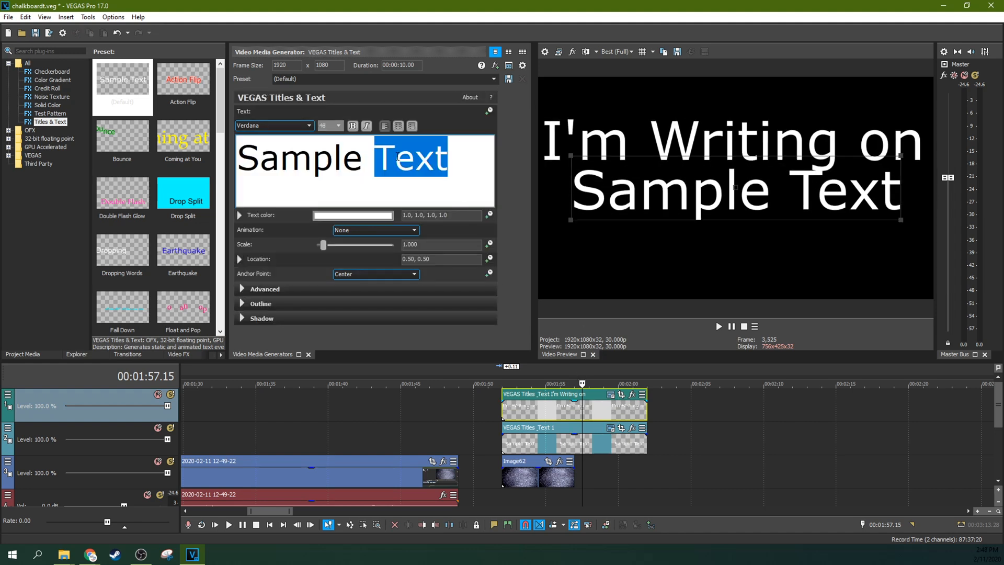
type("a chalkboard")
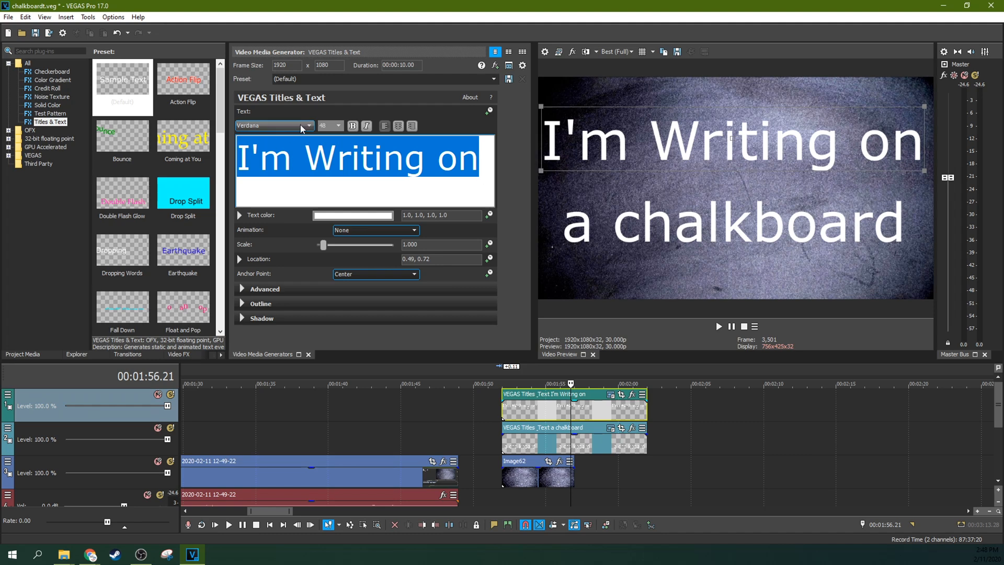
Set 'I'm Writing on' in the Simple Chalk font and start changing the second line's font.
left_click(307, 125)
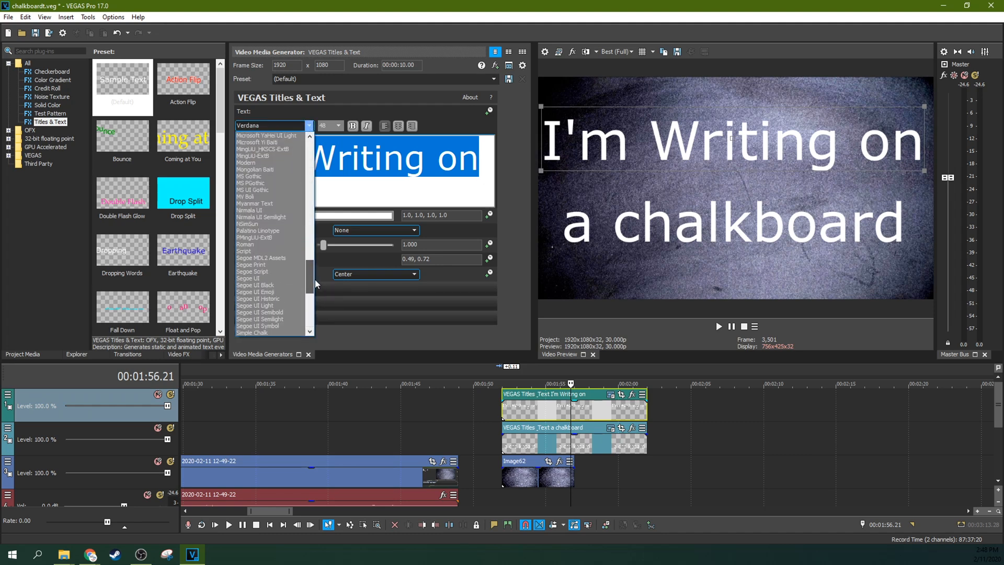
scroll("down", 3)
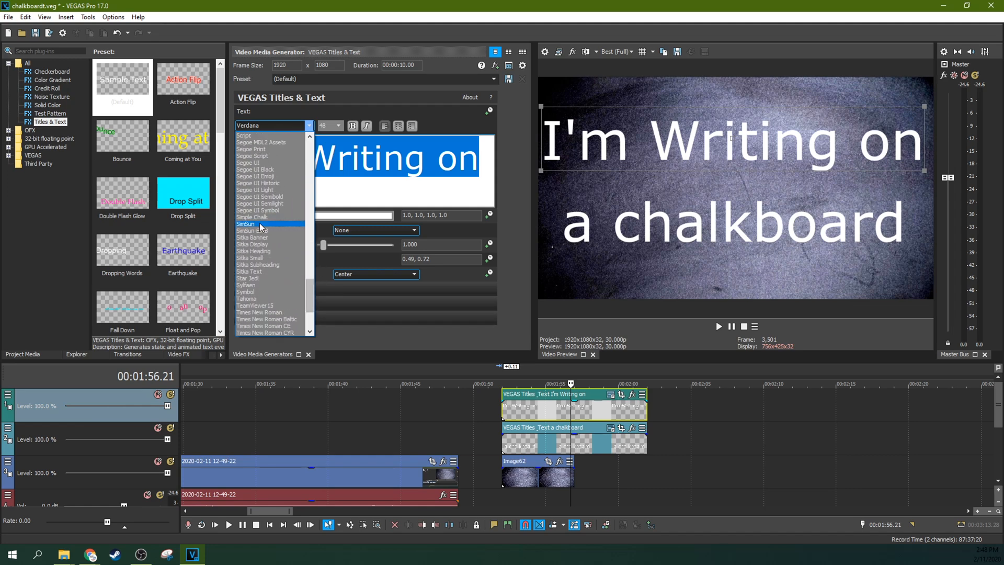
left_click(252, 217)
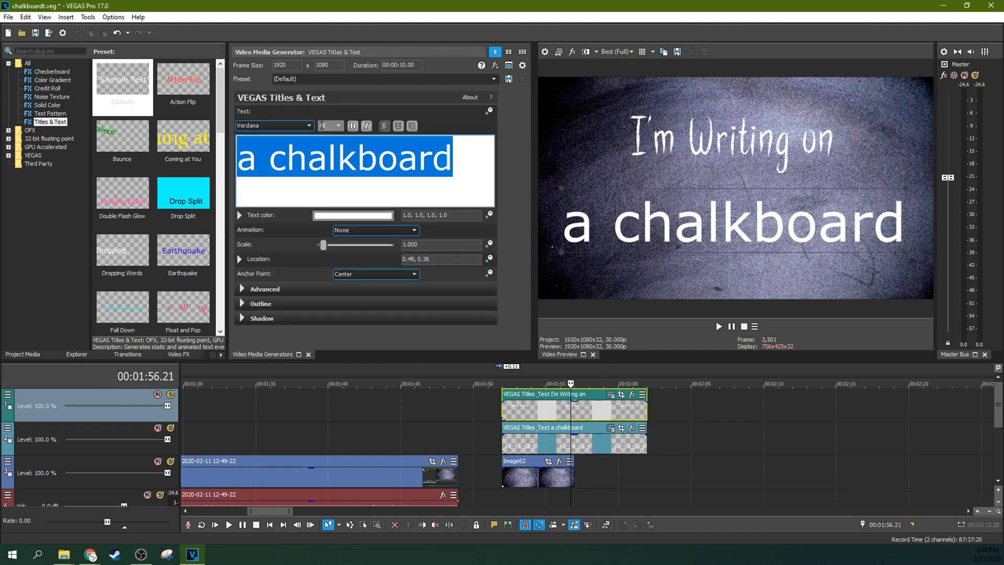
left_click(310, 126)
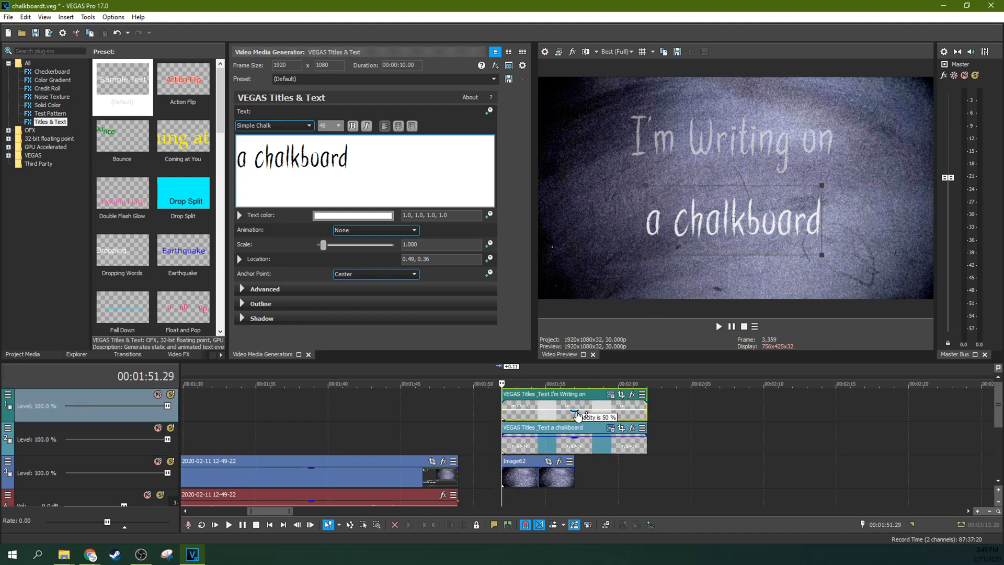
Test the first title's opacity handle, restore it, and select the 'a chalkboard' event to move.
left_click_drag(577, 418, 576, 403)
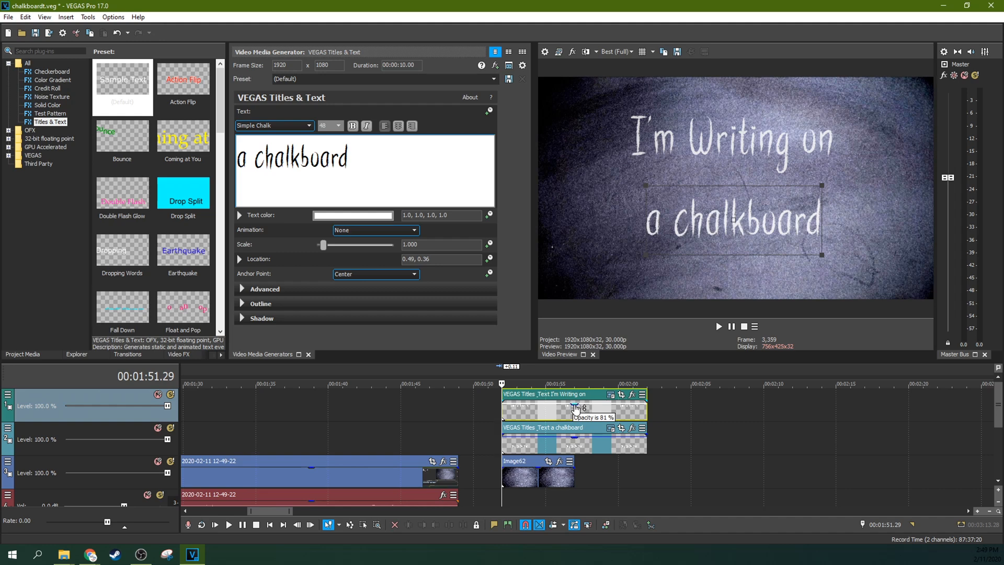
left_click_drag(573, 409, 574, 405)
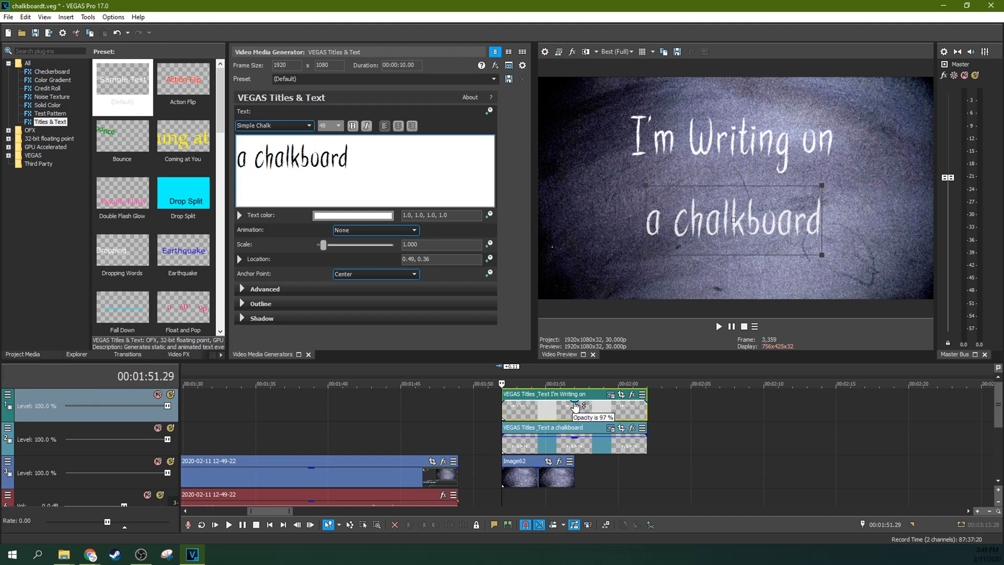
left_click_drag(575, 409, 574, 413)
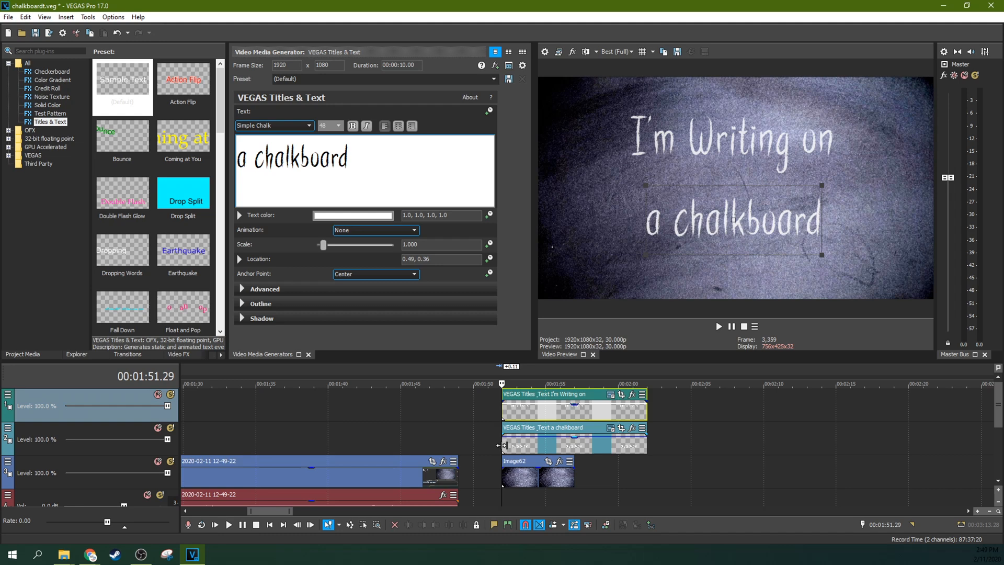
left_click(229, 524)
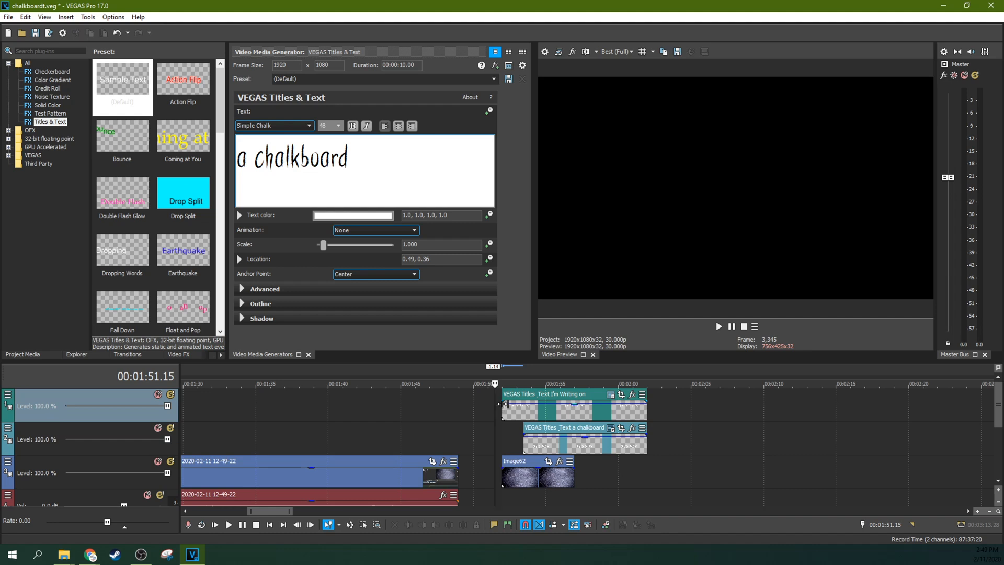
Add a fade-in to the 'a chalkboard' event and preview both lines appearing.
left_click_drag(506, 404, 518, 404)
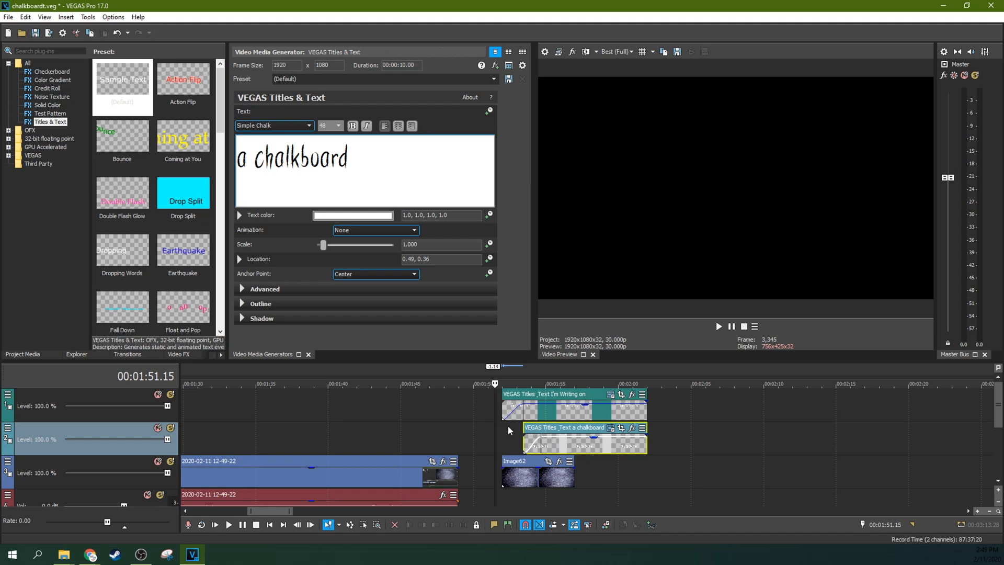
left_click(230, 524)
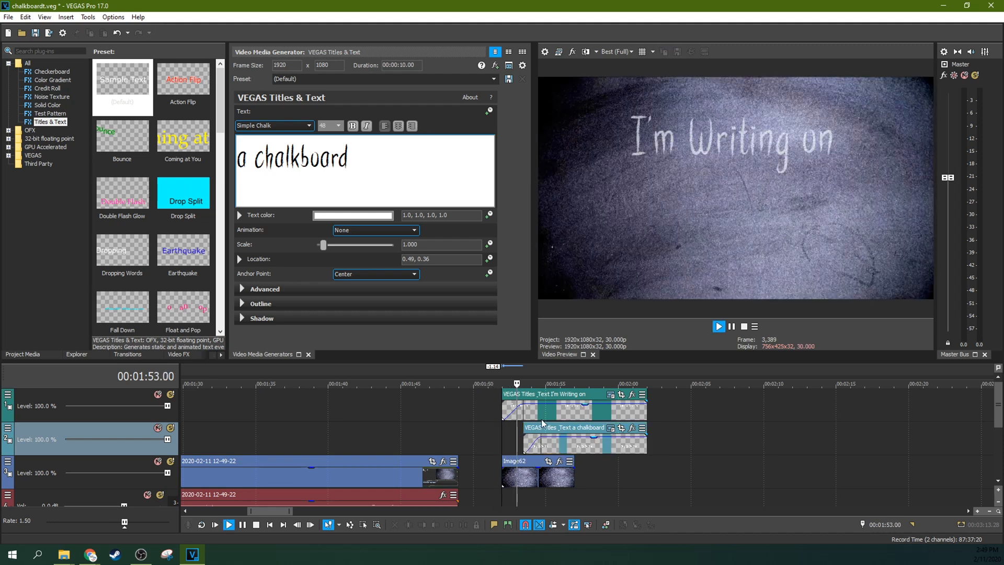
left_click(719, 326)
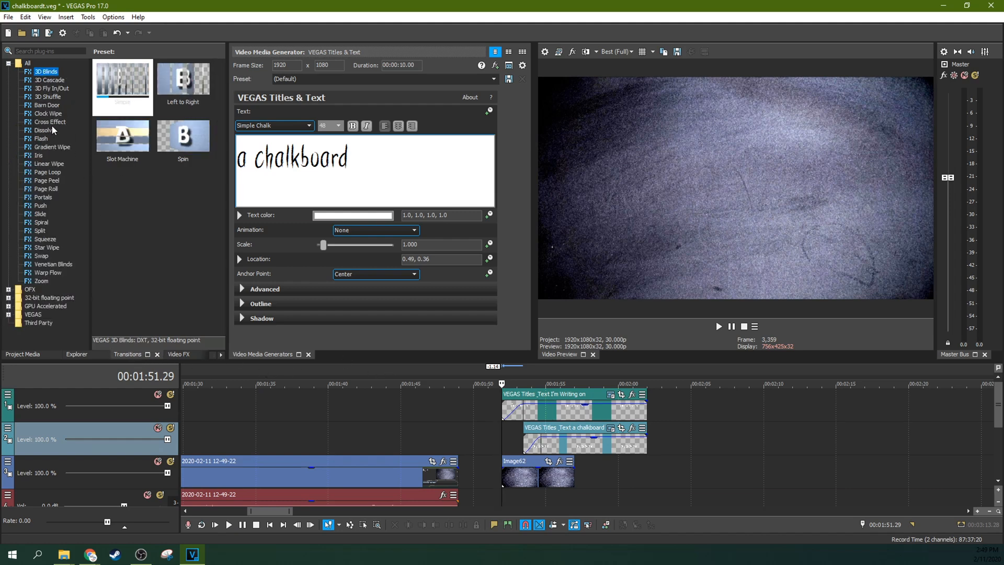
Apply the Default Linear Wipe transition to the start of the 'I'm Writing on' event.
left_click(50, 163)
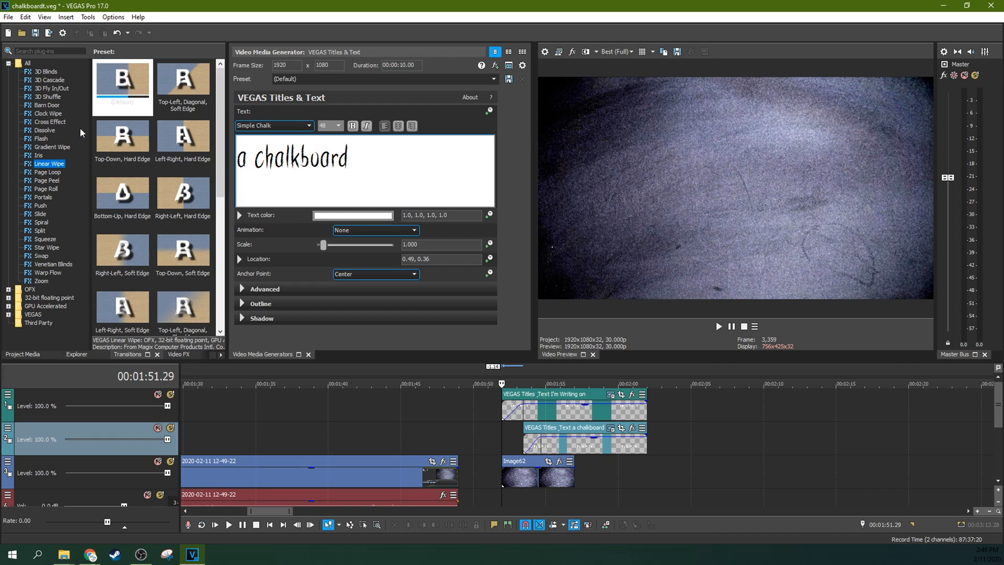
left_click(122, 79)
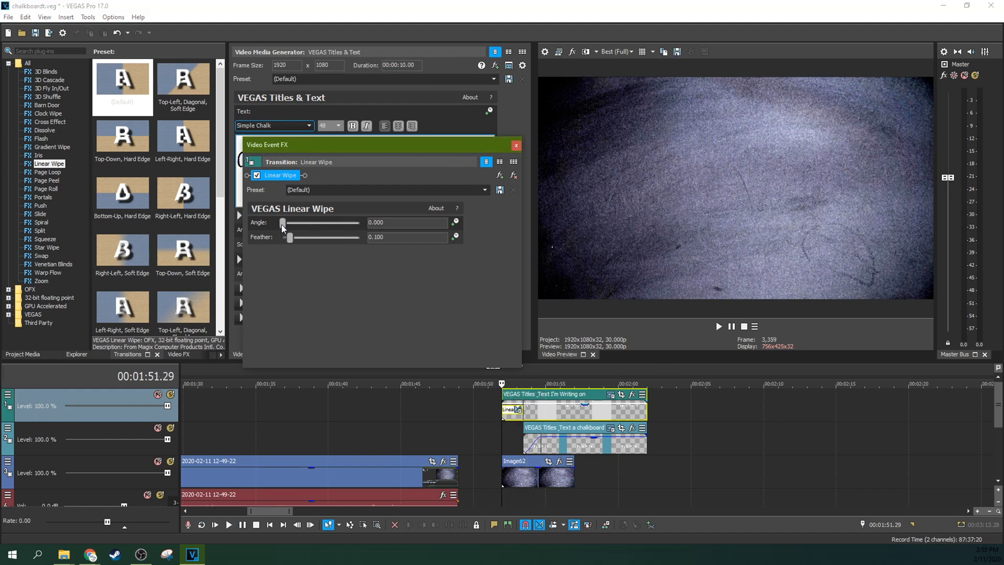
Set the linear wipe's angle to about 22.041 with feather back at 0.000.
left_click_drag(283, 222, 284, 222)
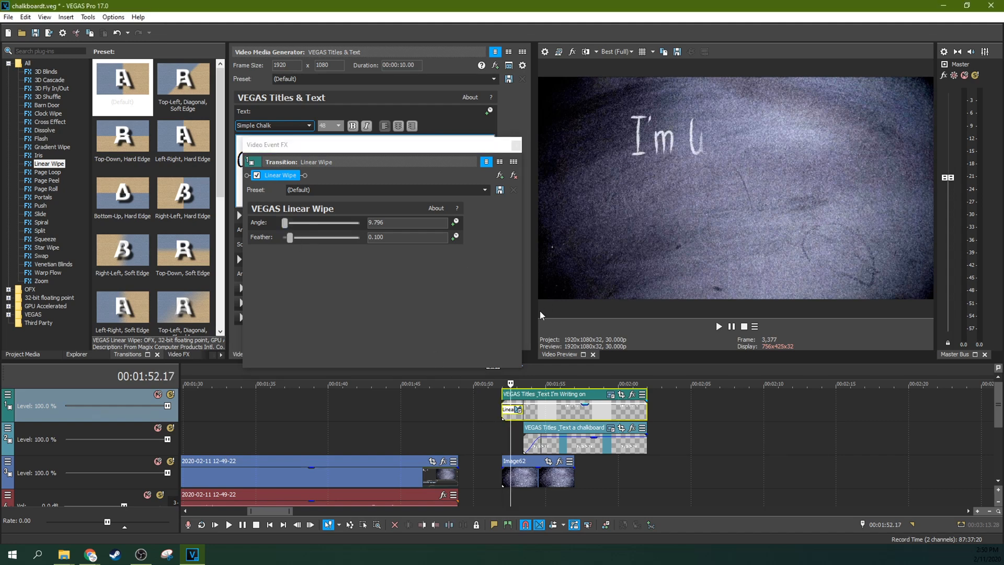
mouse_move(704, 179)
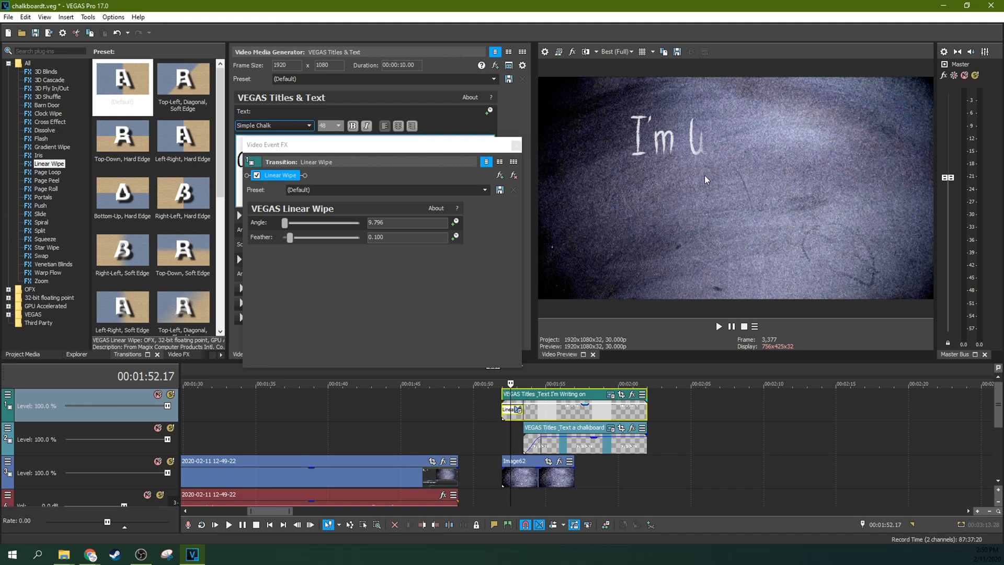
left_click_drag(284, 222, 288, 222)
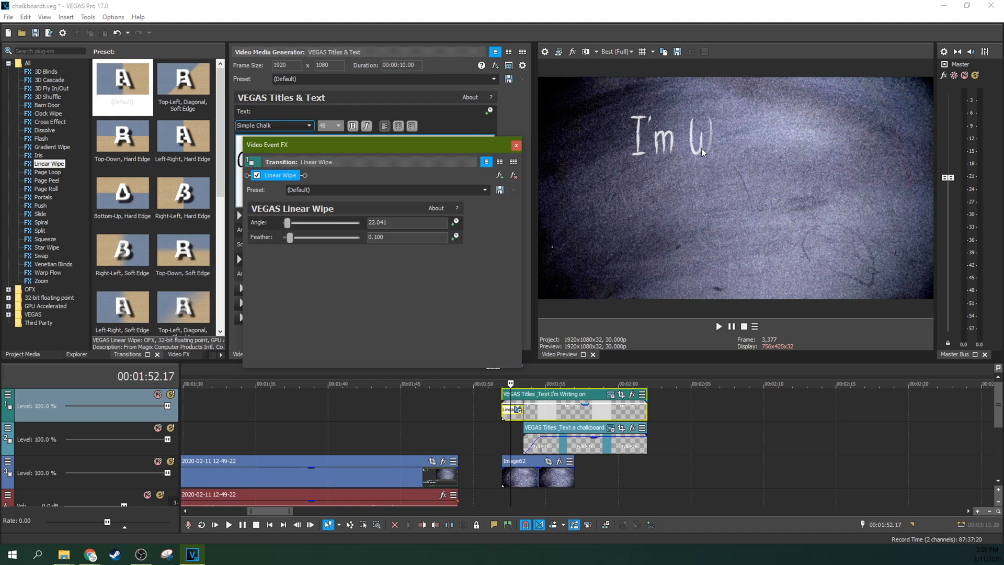
mouse_move(719, 136)
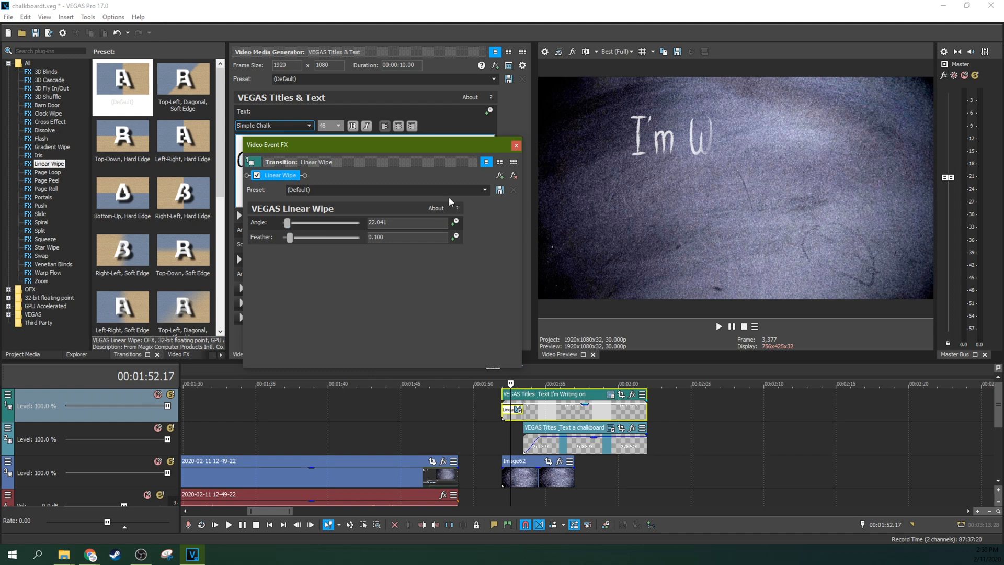
left_click_drag(289, 237, 281, 237)
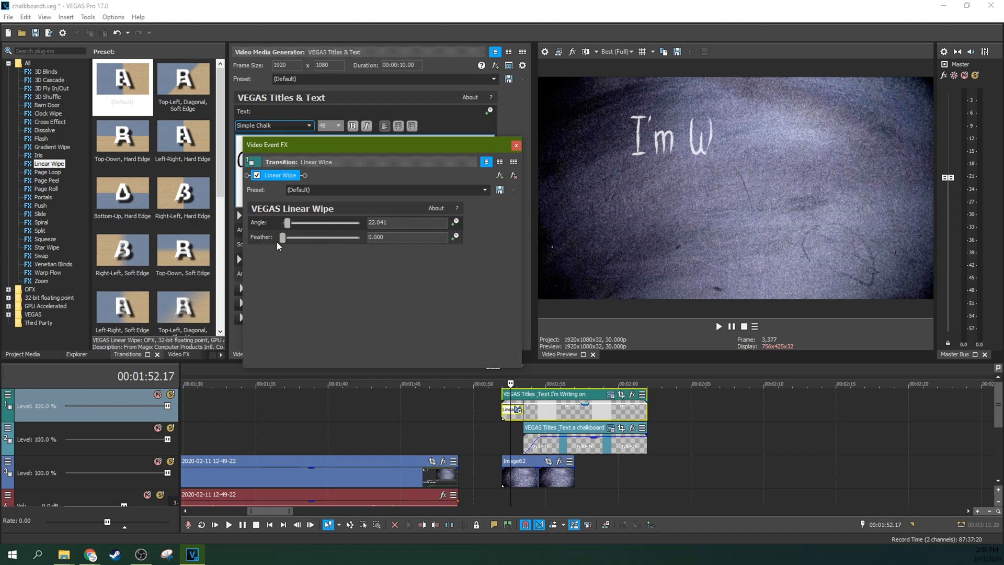
left_click_drag(281, 237, 287, 238)
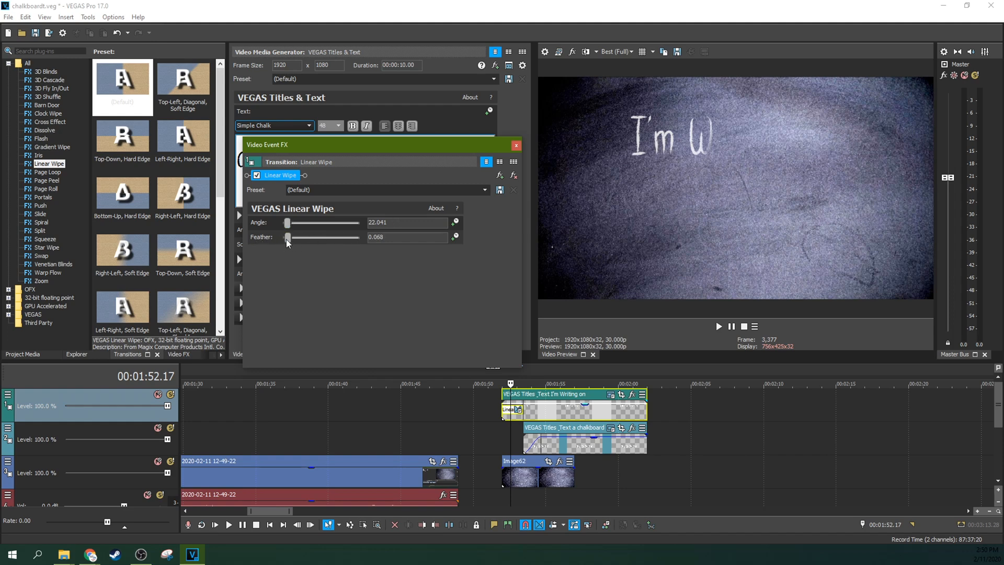
left_click_drag(287, 237, 281, 238)
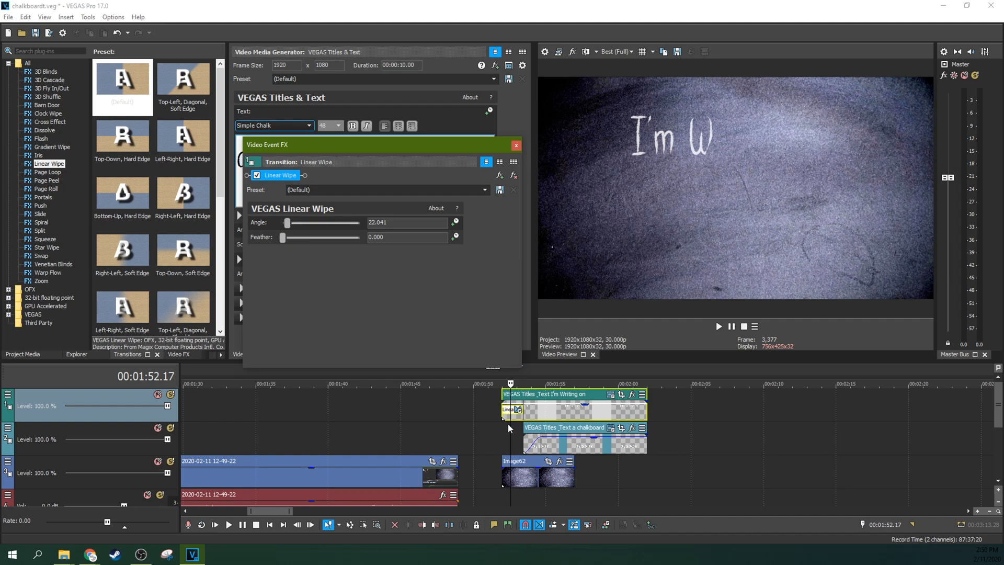
Play back the chalk text reveal and stop the preview.
left_click(719, 327)
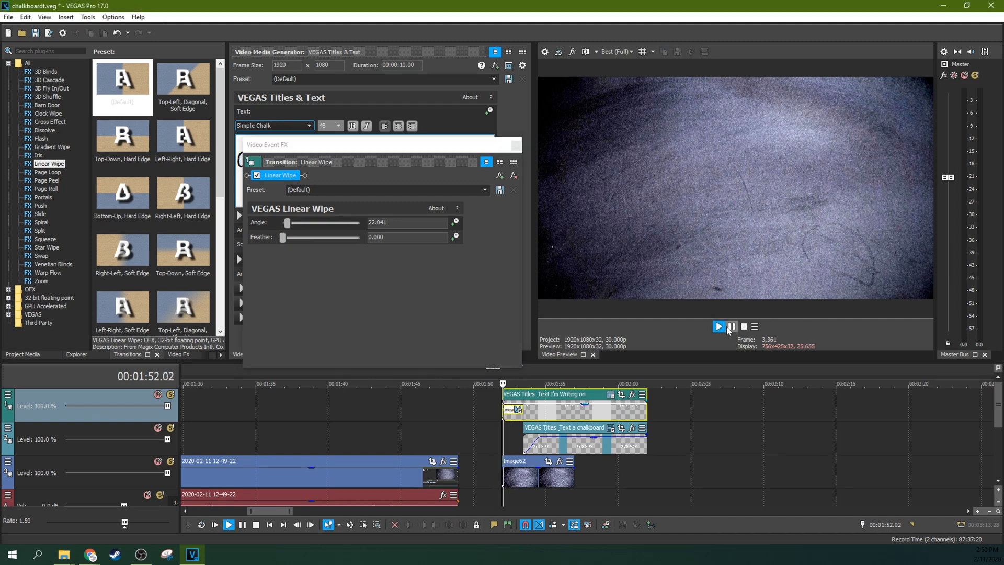
left_click(732, 326)
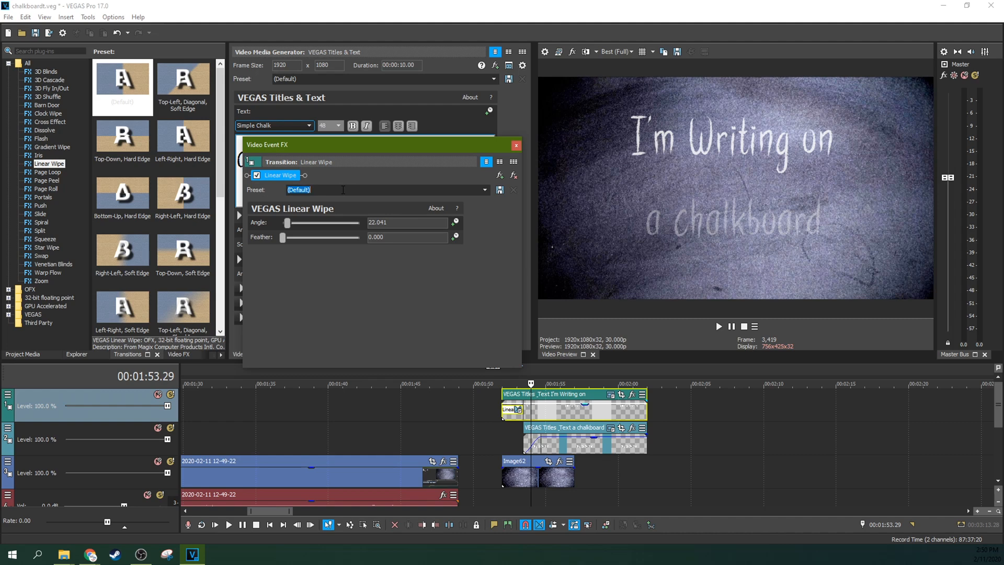
Save the Linear Wipe settings as a preset named 'chalk'.
type("c")
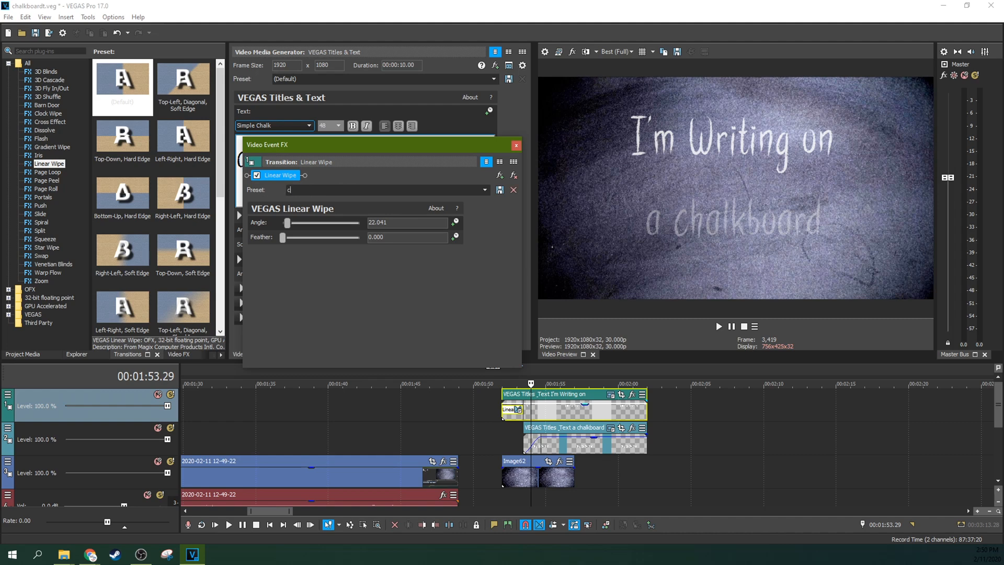
type("halk")
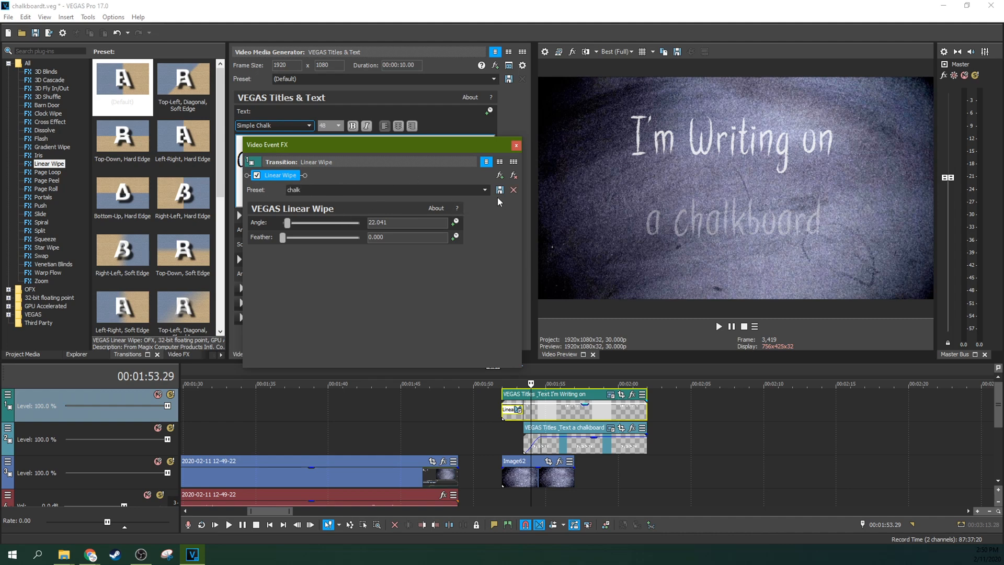
left_click(484, 190)
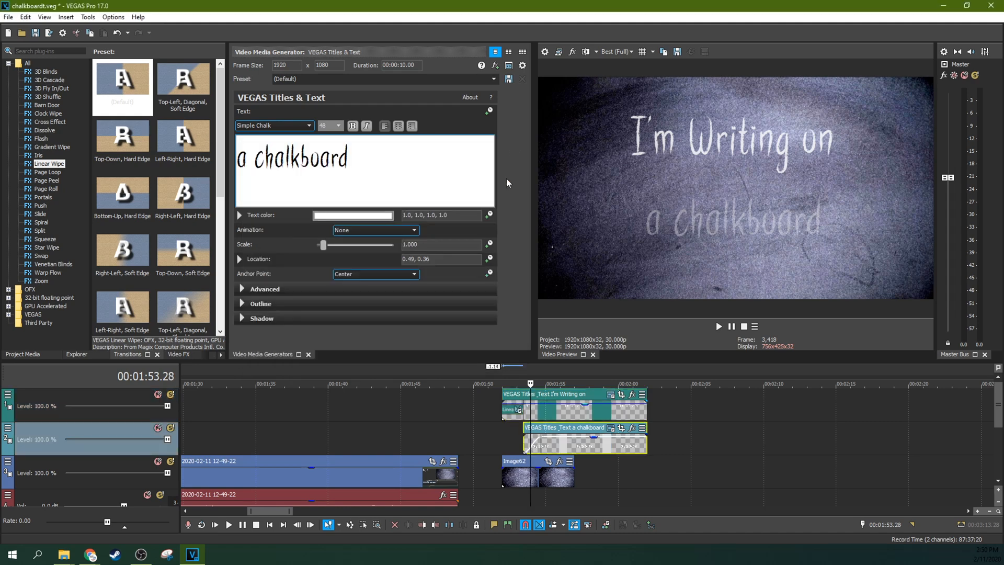
Apply the saved 'chalk' Linear Wipe preset to the second text line's transition.
left_click(121, 79)
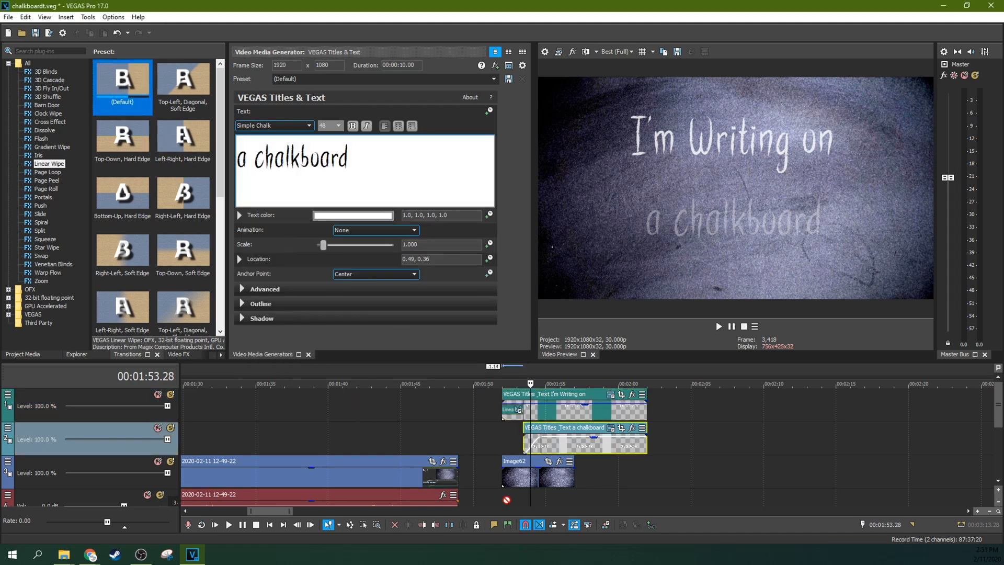
left_click(529, 442)
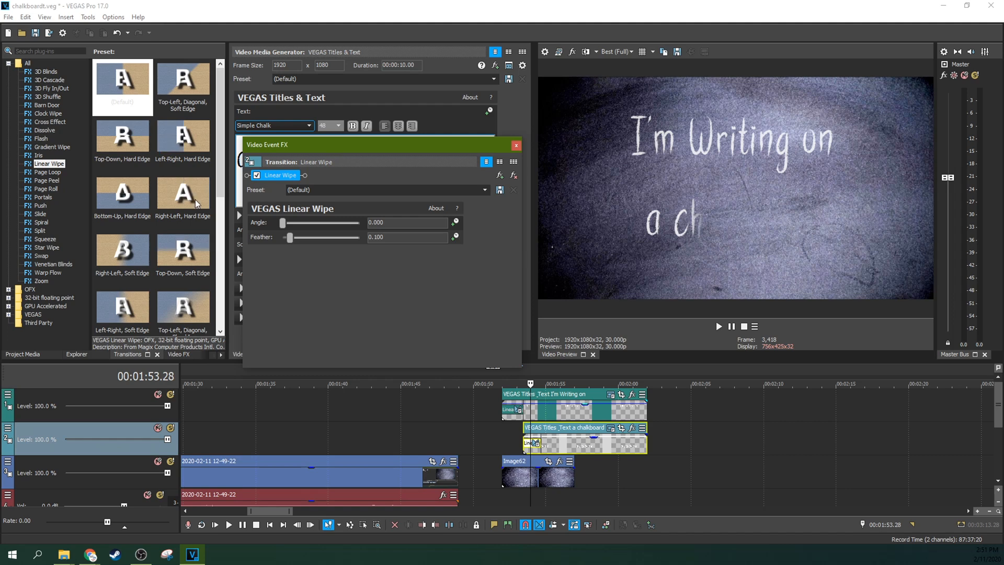
left_click(484, 190)
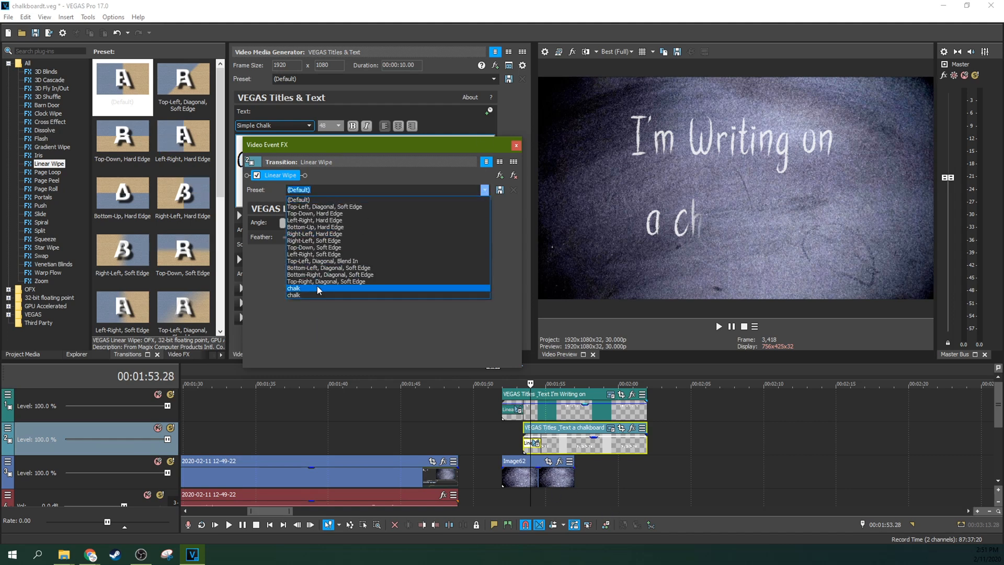
left_click(294, 289)
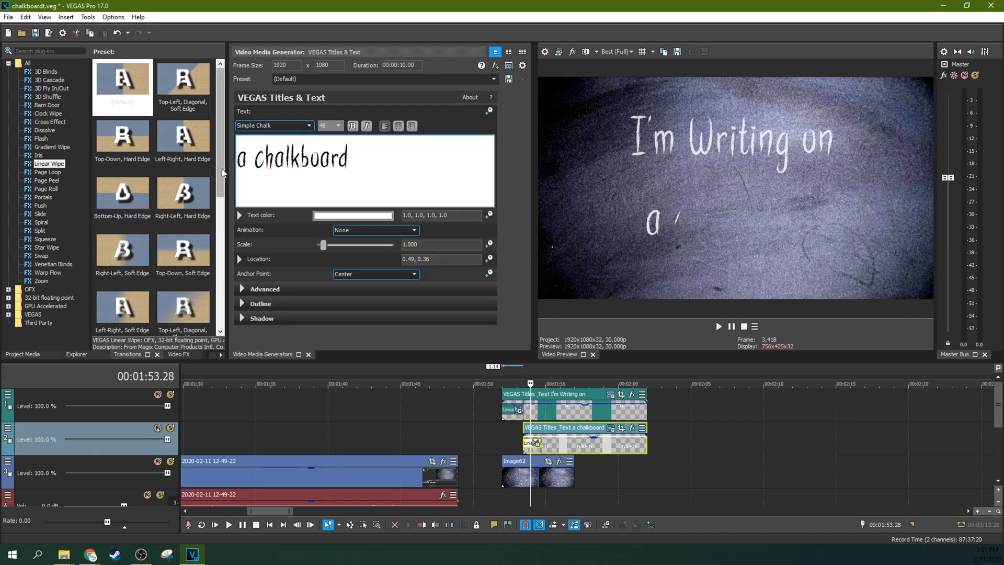
Close the transition settings and move the cursor back to just before the text appears.
scroll("down", 3)
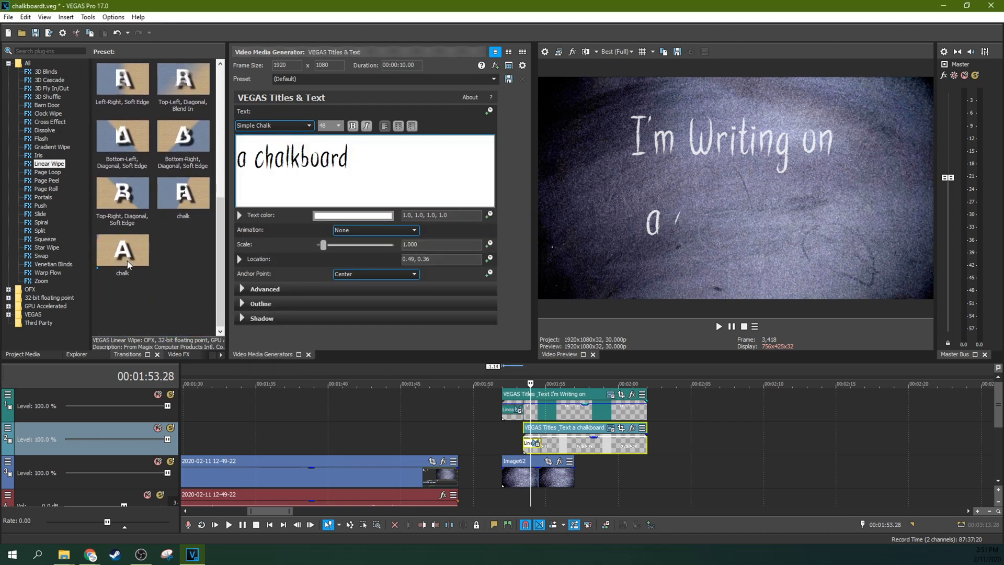
left_click(182, 193)
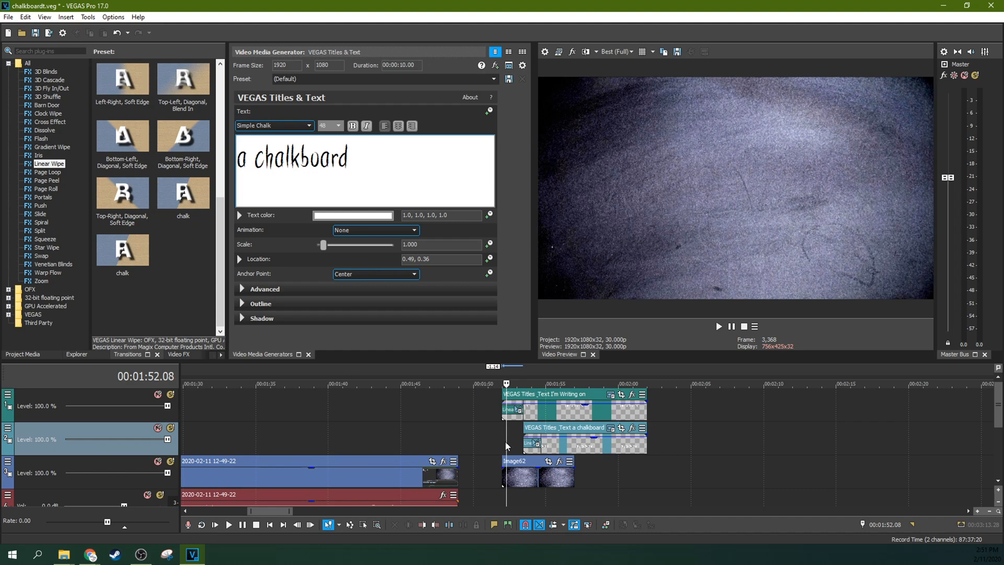
left_click(229, 524)
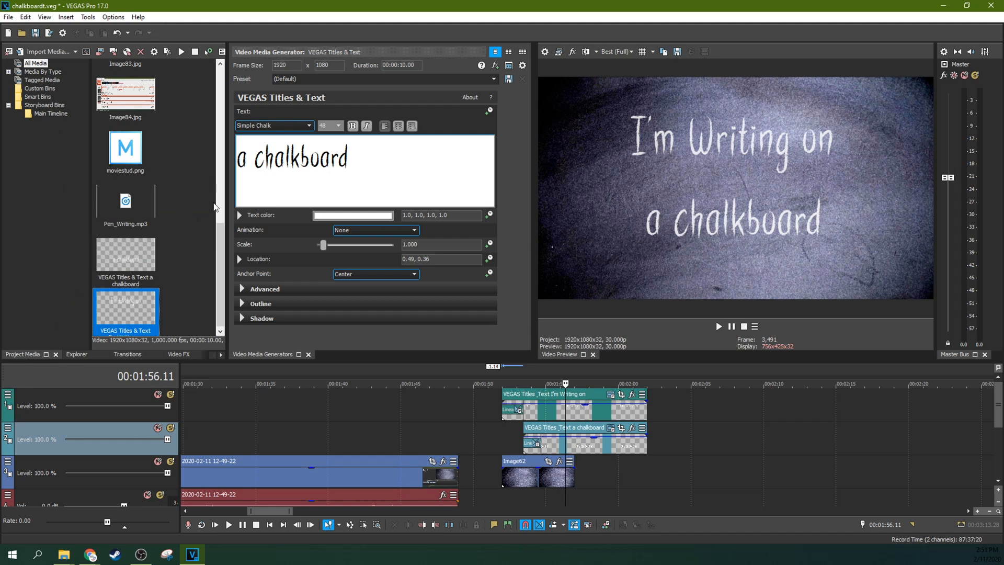
Place the Pen_Writing.mp3 sound on the audio track as two short clips under the chalk titles.
scroll("down", 3)
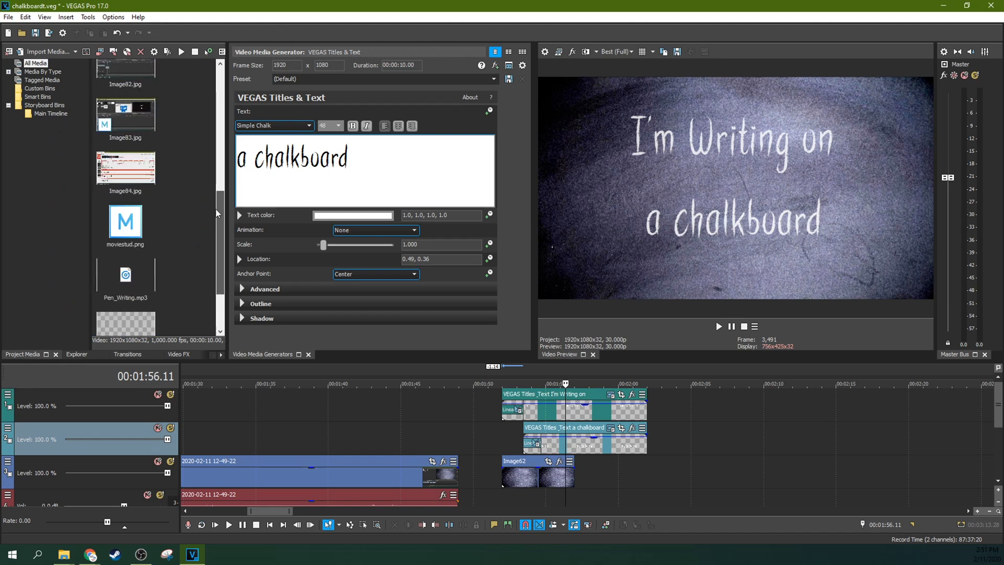
scroll("down", 3)
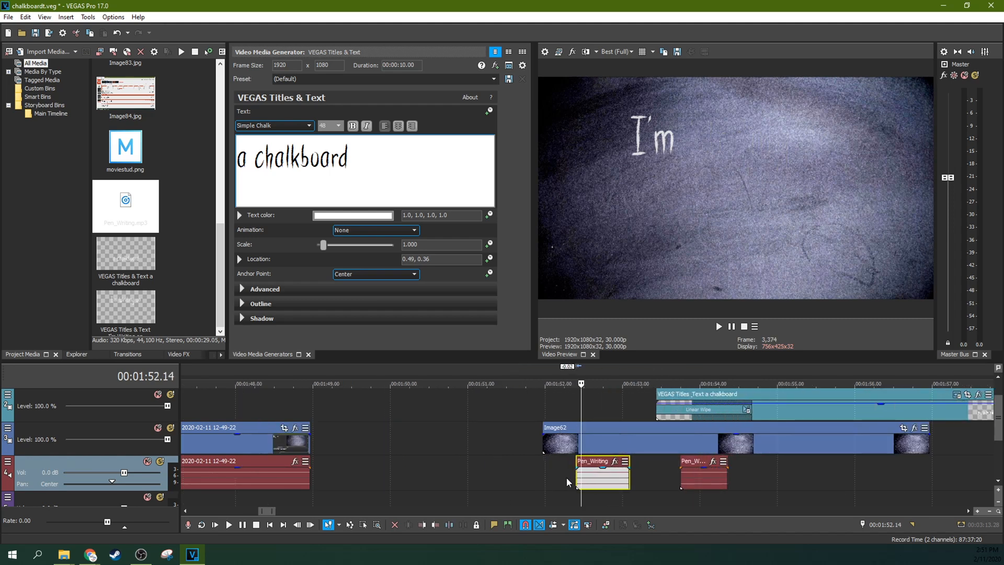
left_click(228, 524)
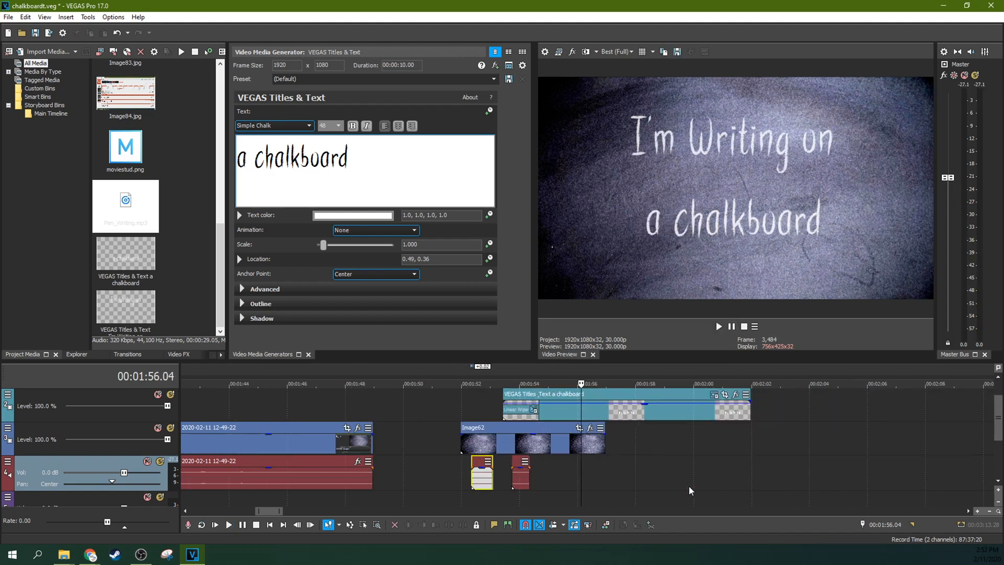
mouse_move(644, 455)
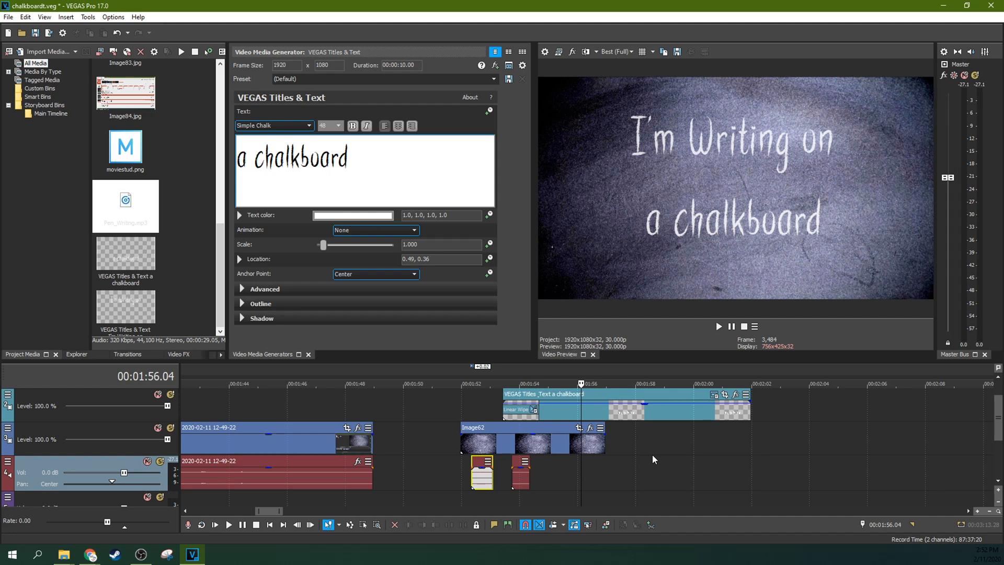
mouse_move(823, 454)
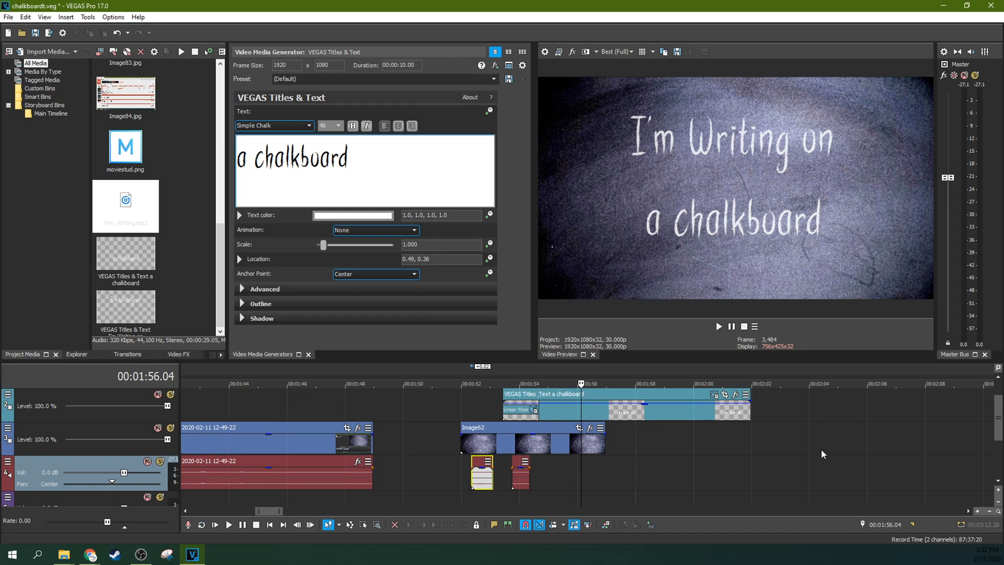
mouse_move(948, 537)
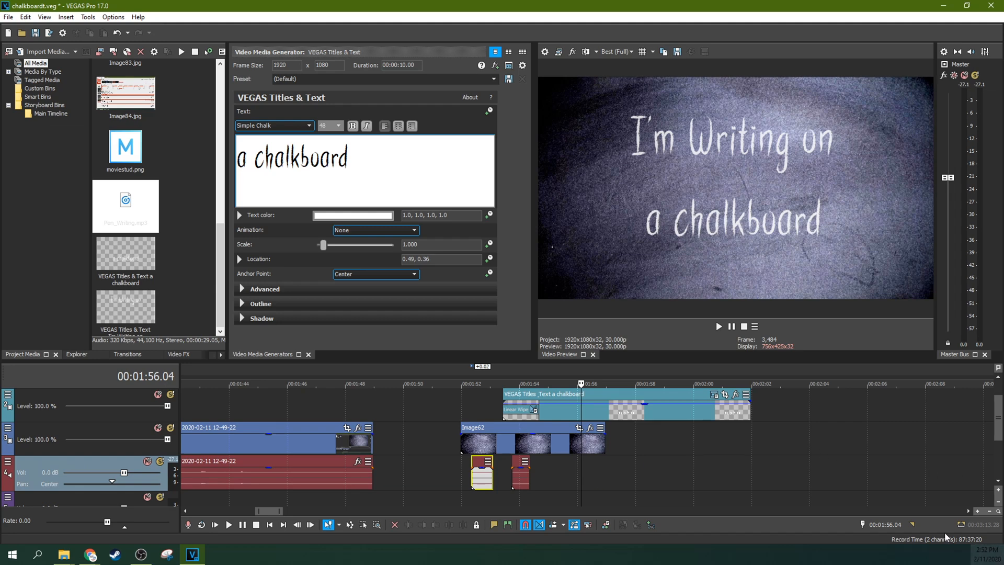
mouse_move(932, 525)
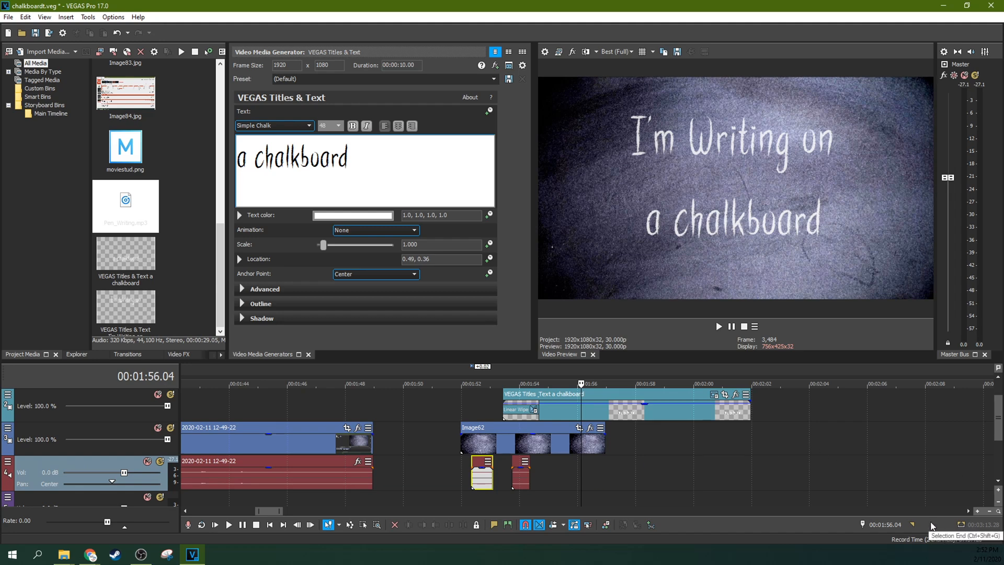